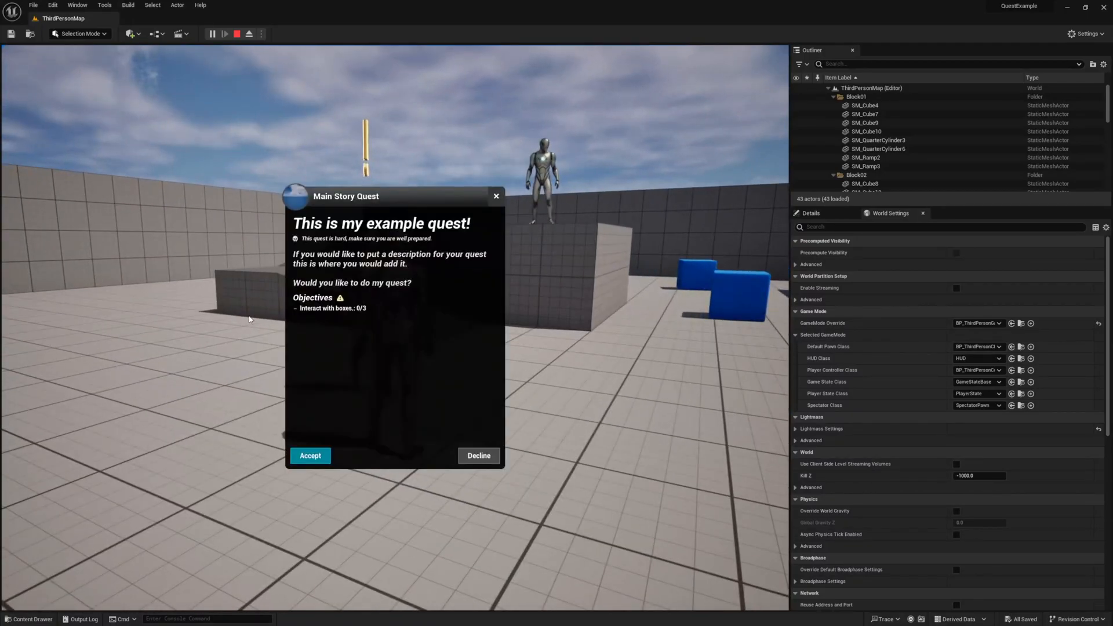
Accept the example quest in the running game, then turn it in once finished
left_click(310, 454)
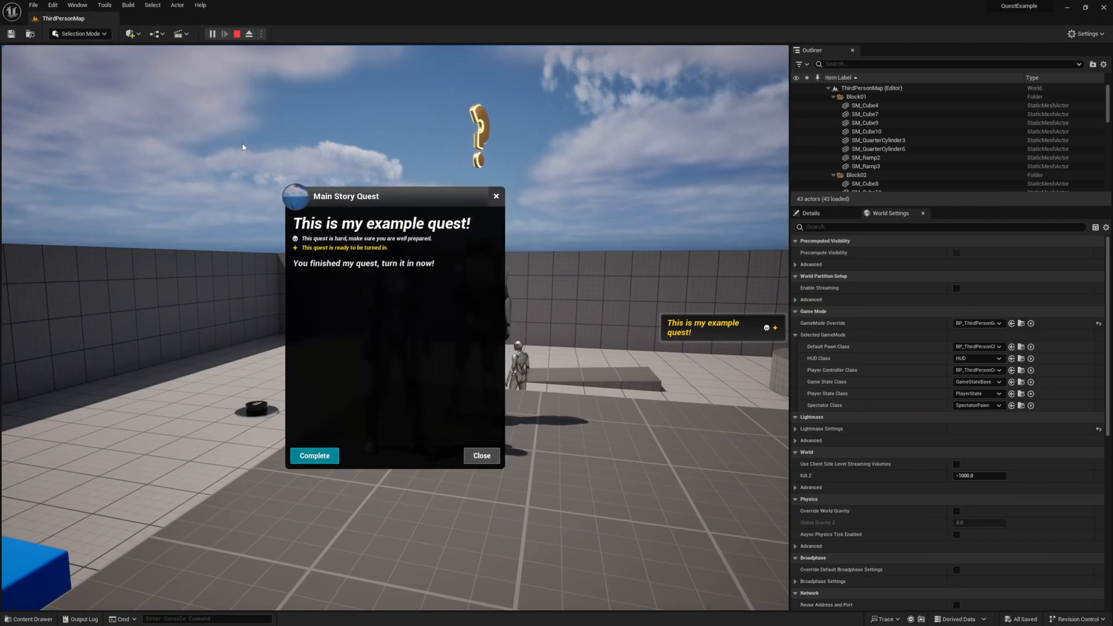
left_click(314, 454)
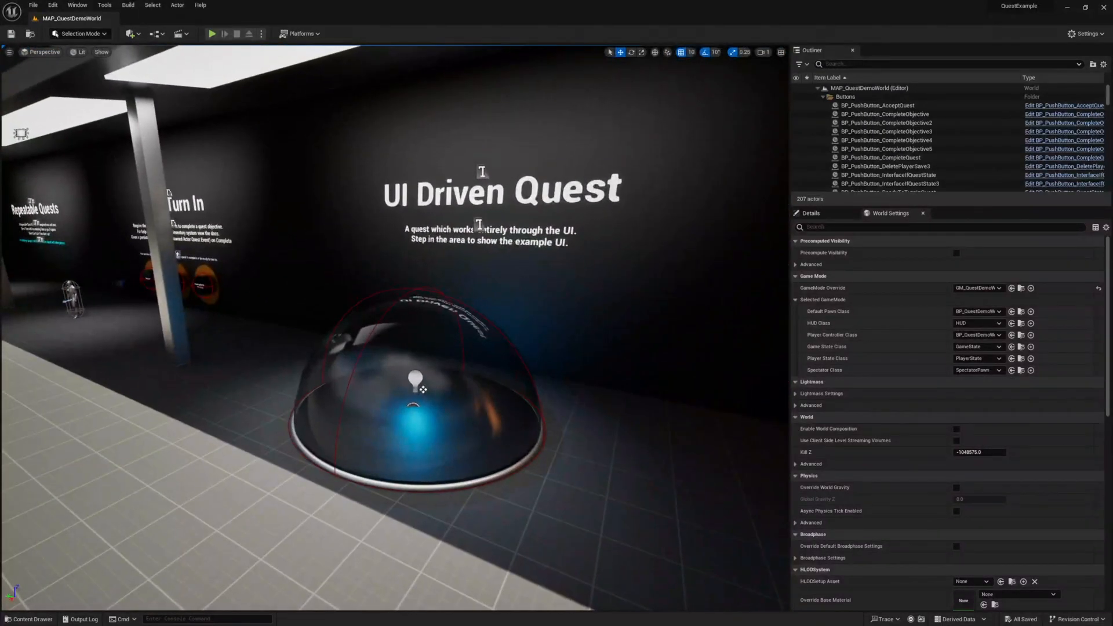
Play the level from the floor spot and complete the UI Quest Example quest from its interface
right_click(415, 384)
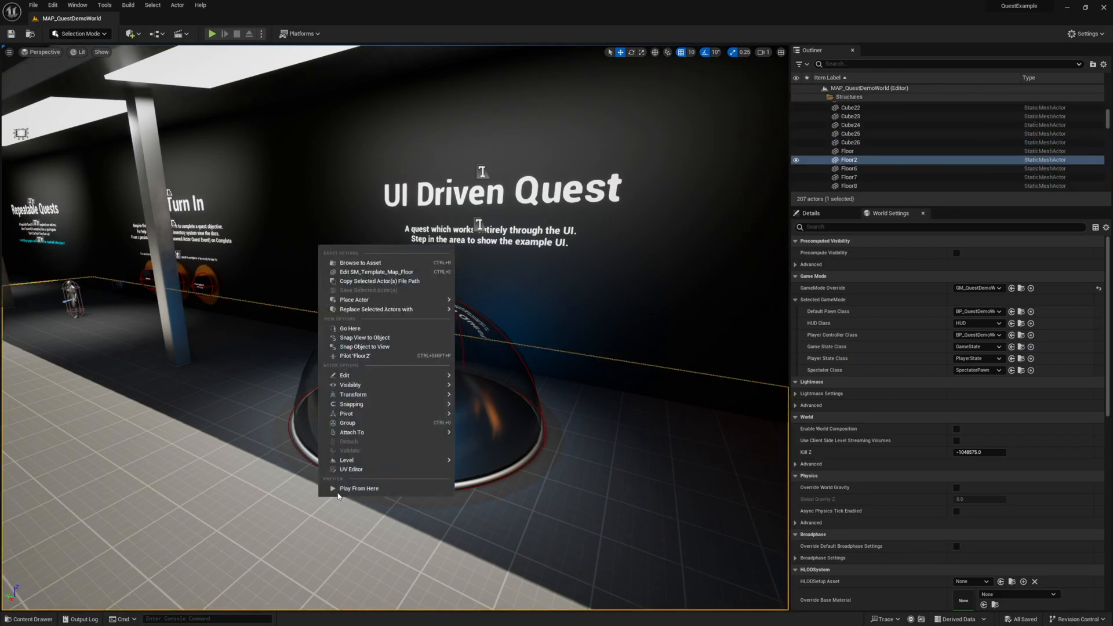
left_click(360, 490)
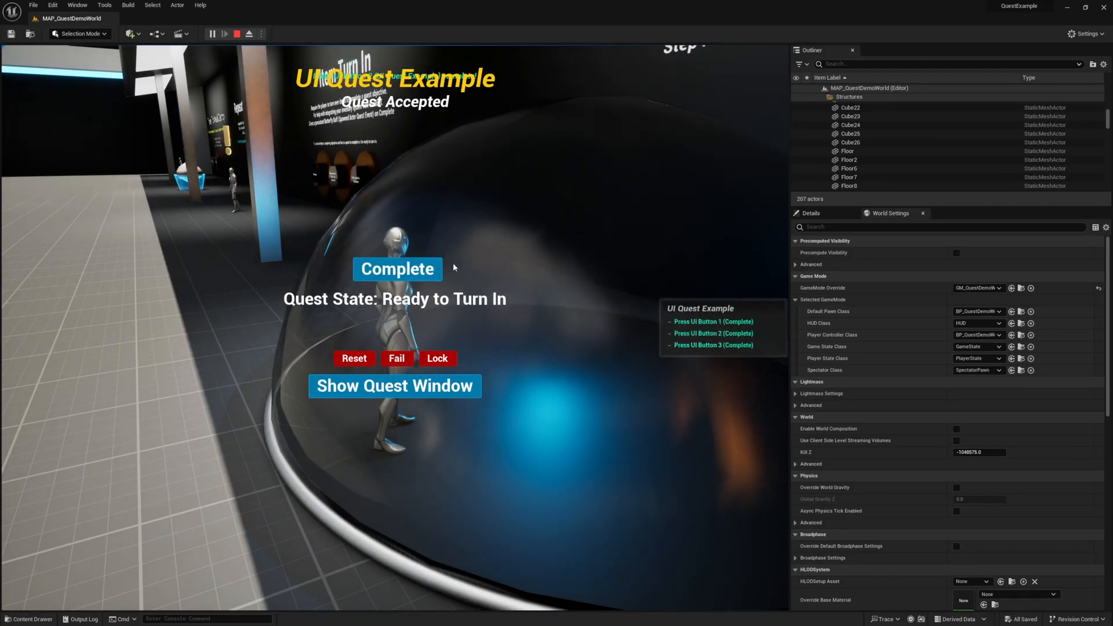
left_click(396, 269)
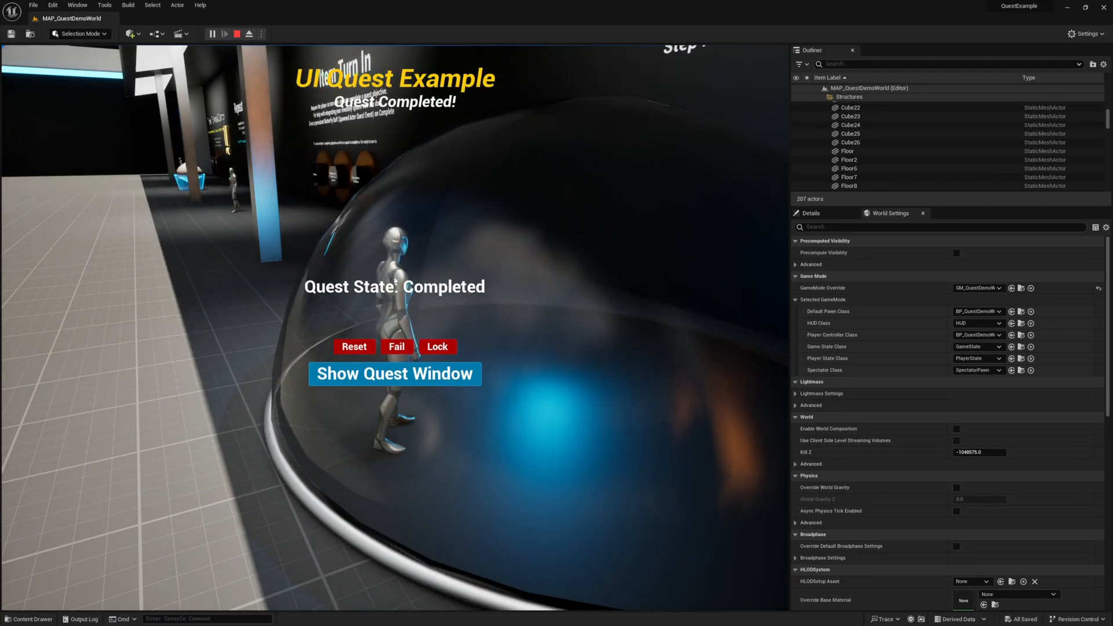
left_click(355, 347)
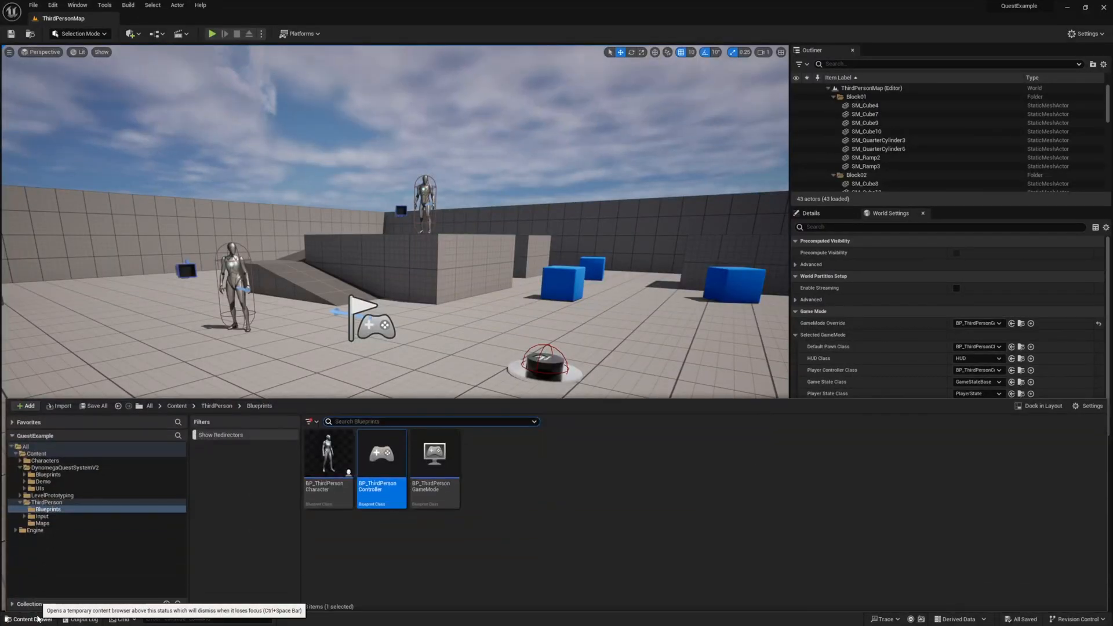
Browse the quest component blueprints and open BP_ThirdPersonController from World Settings
left_click(48, 475)
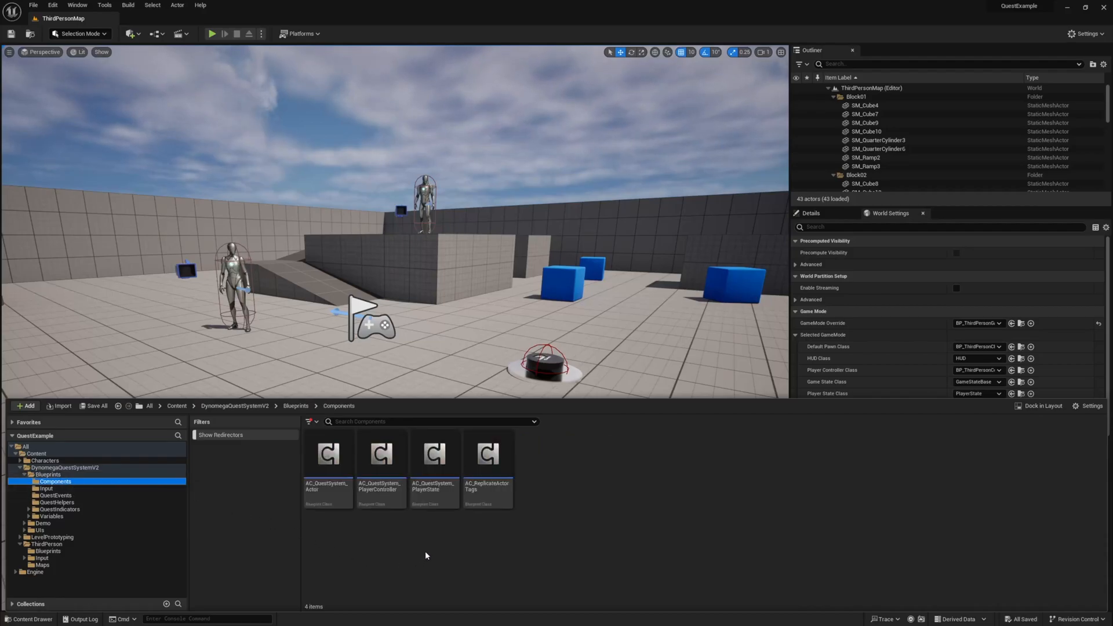
mouse_move(434, 457)
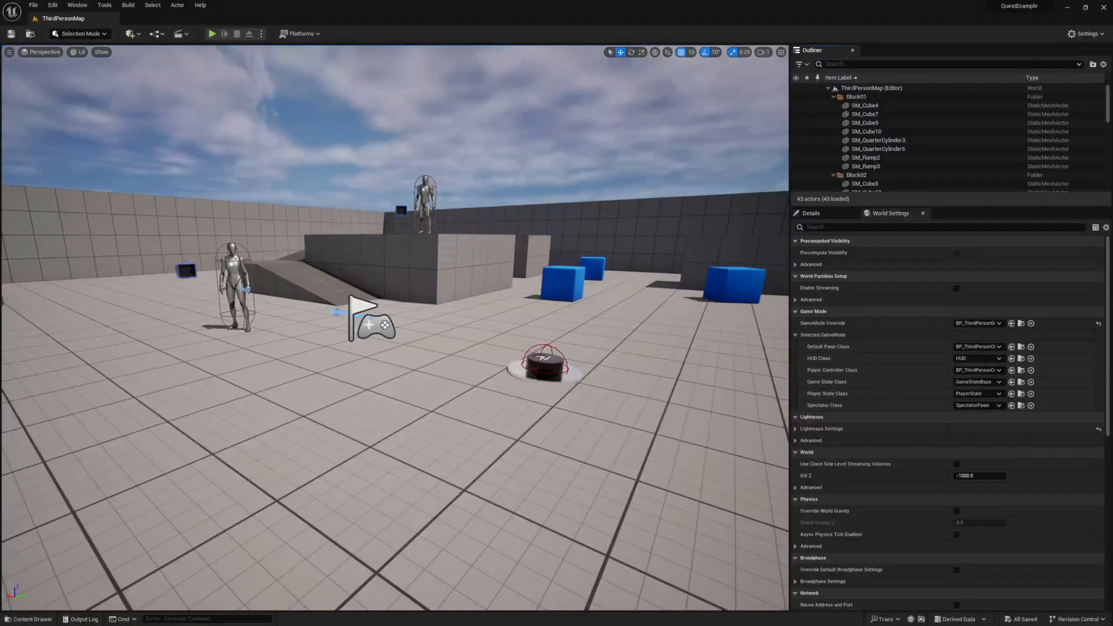
left_click(28, 619)
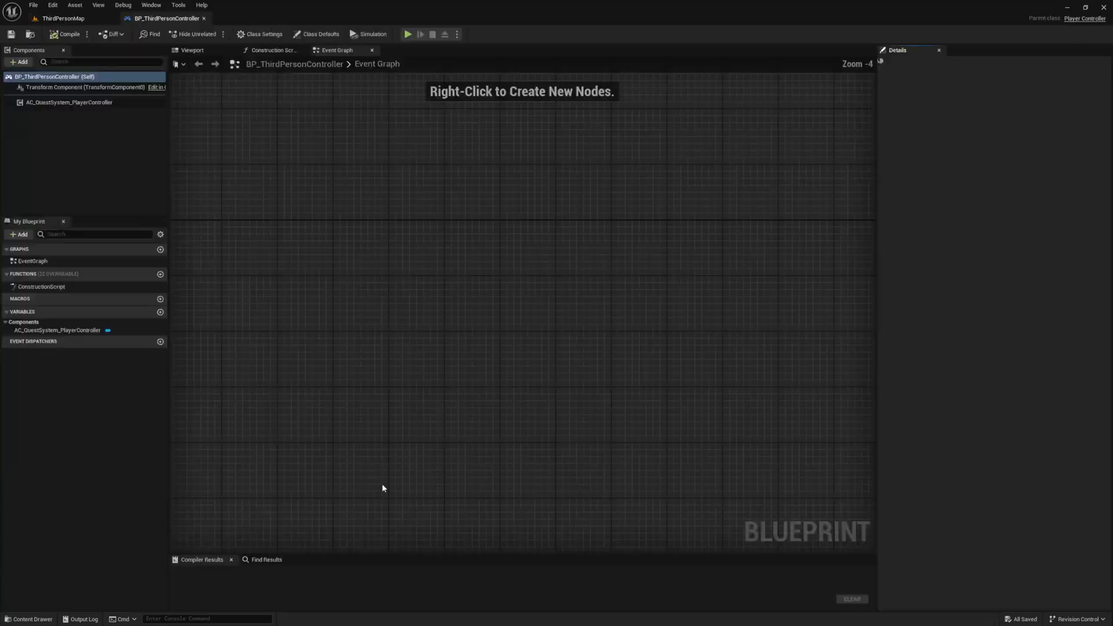
Add a Keyboard Q event with the quest controller reference and Get Quest Player State Helper
left_click(316, 34)
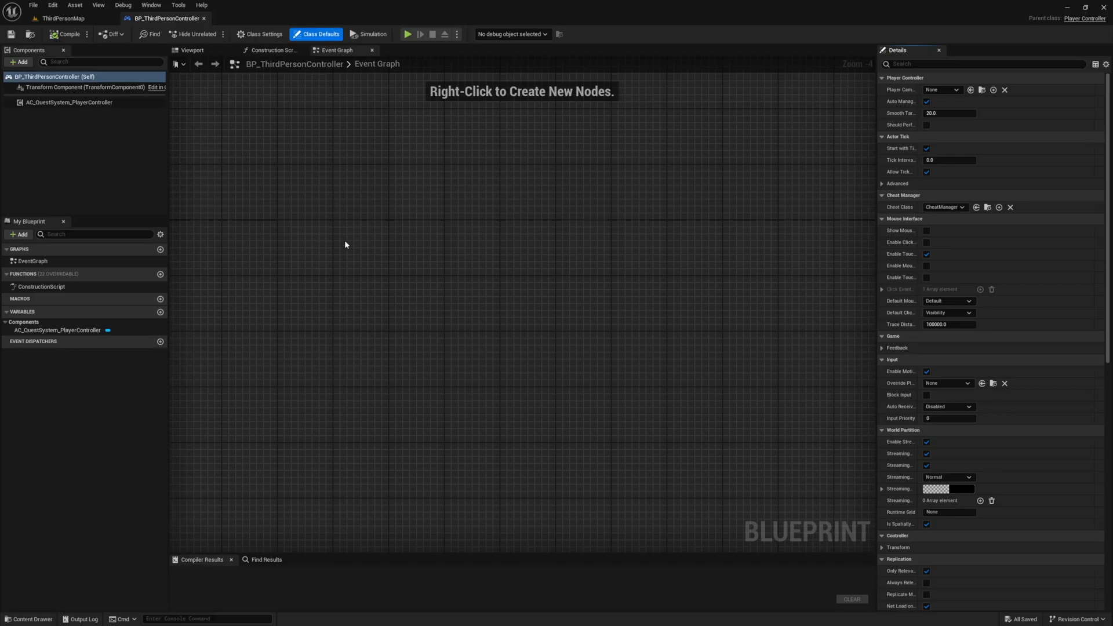
type("key Q")
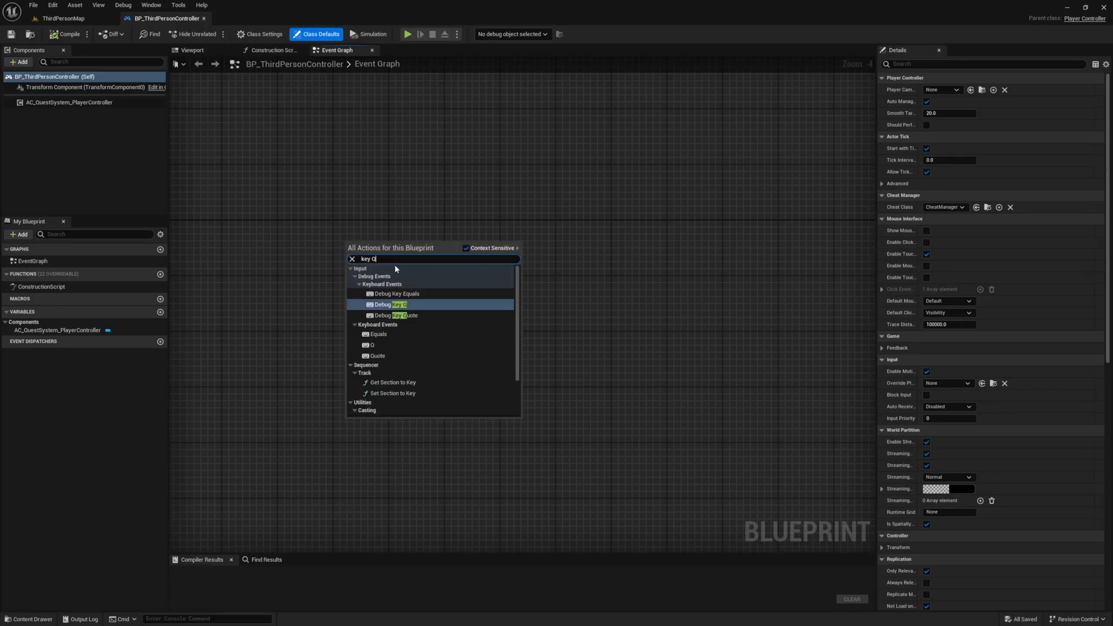
left_click(390, 305)
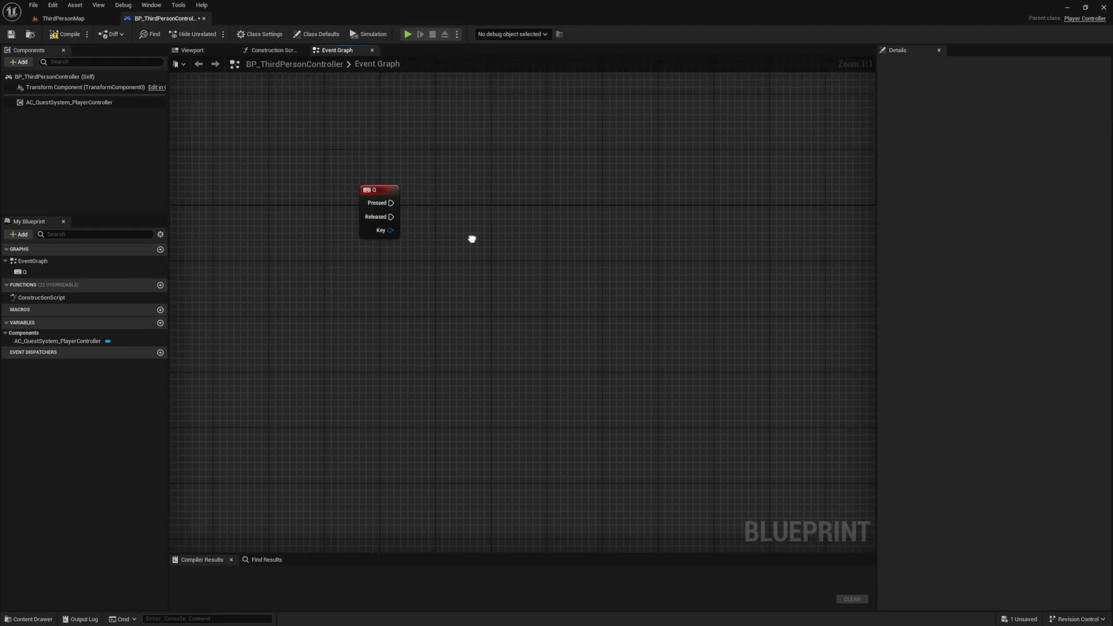
left_click(69, 102)
type("g")
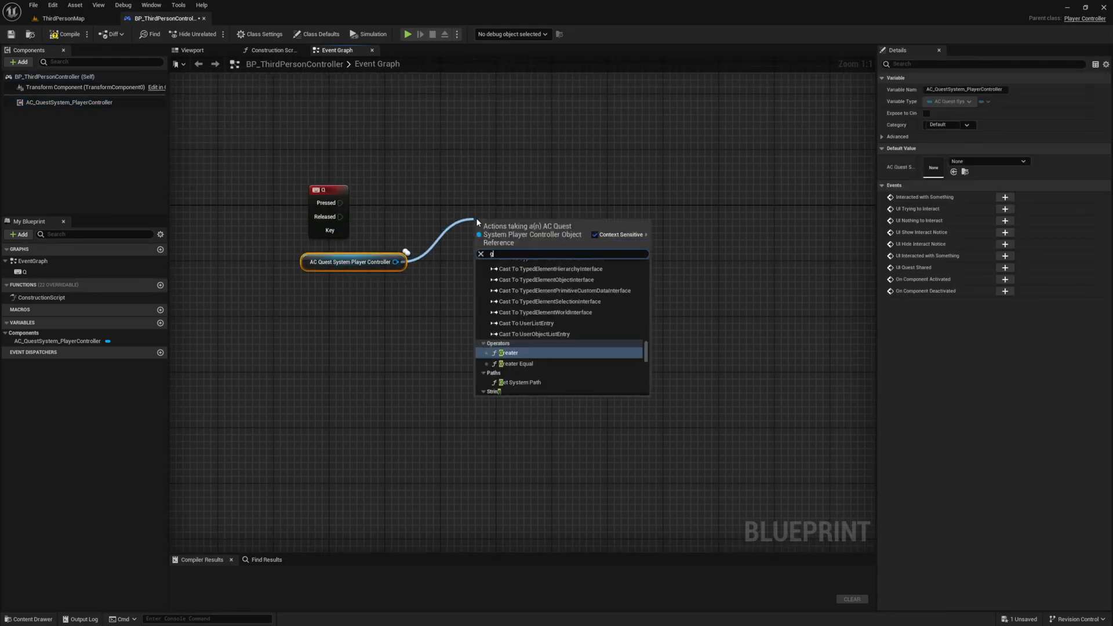
type("et state")
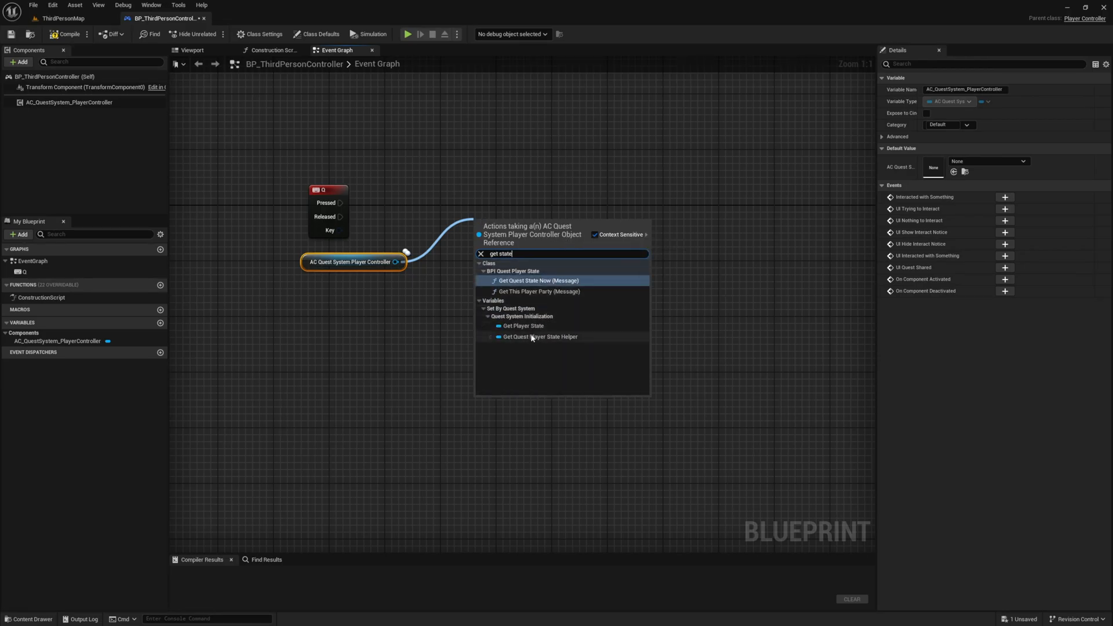
left_click(538, 336)
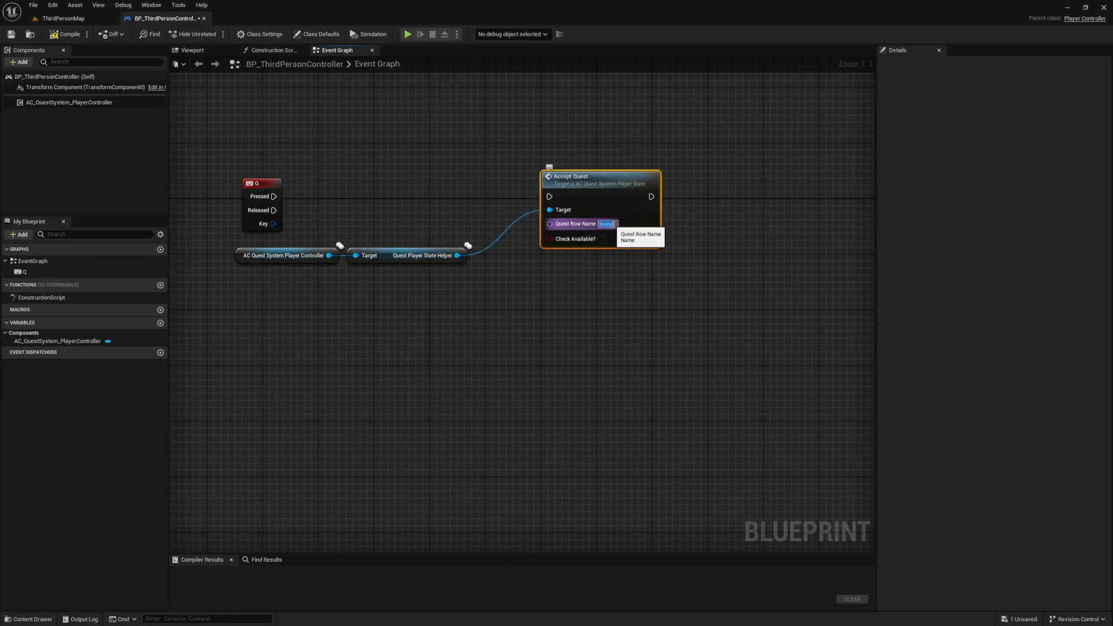
Wire the Q press into Accept Quest and set its Quest Row Name to example
left_click_drag(274, 196, 549, 196)
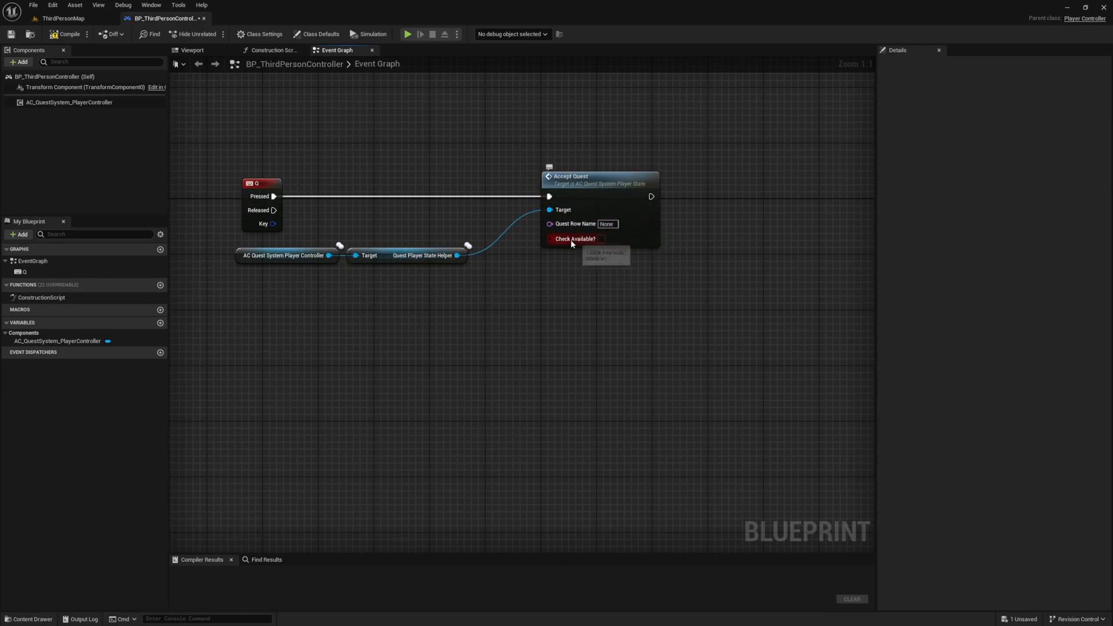
left_click(61, 18)
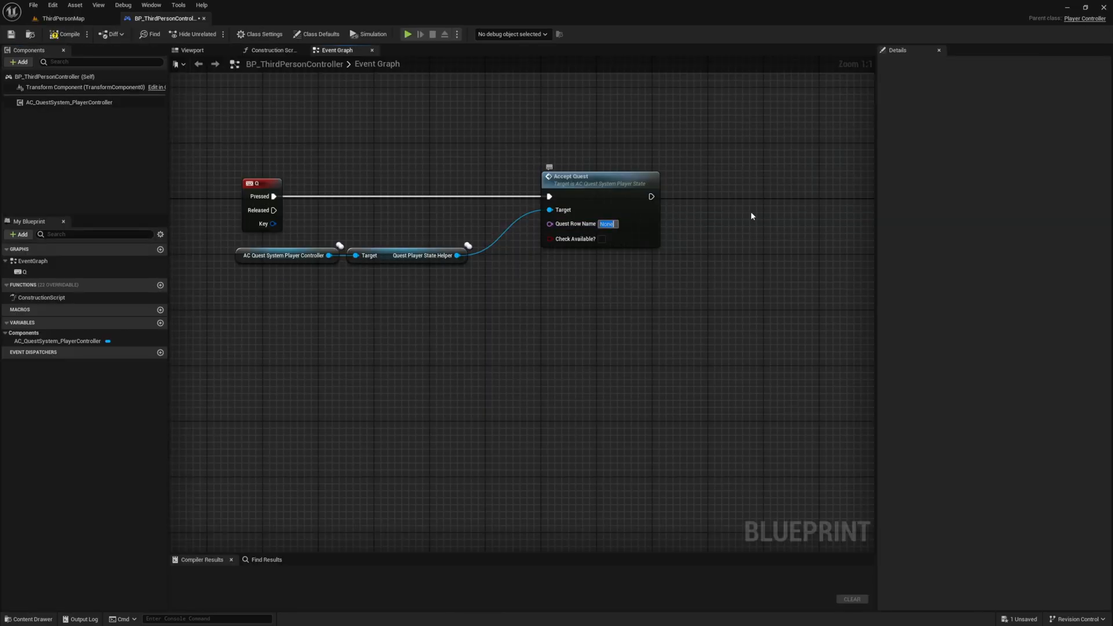
type("example")
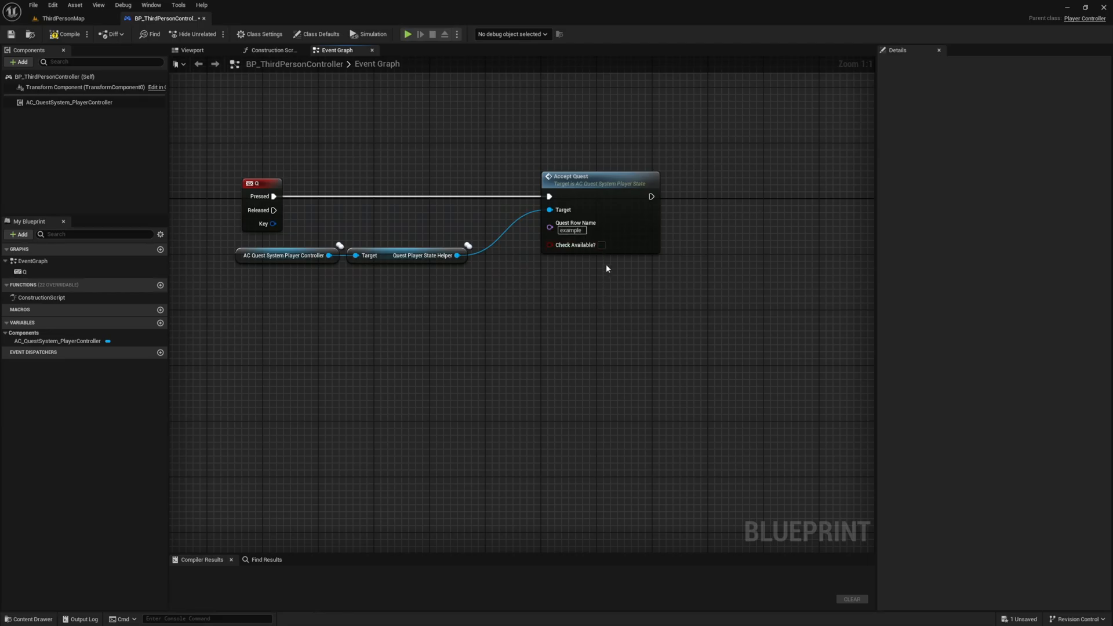
mouse_move(578, 245)
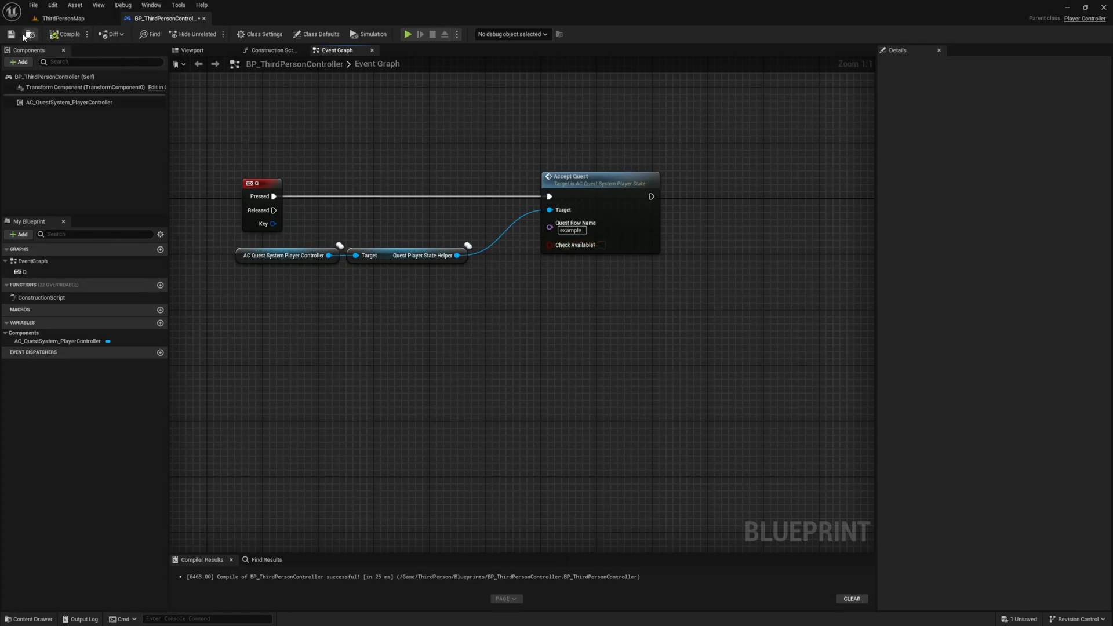
left_click(62, 18)
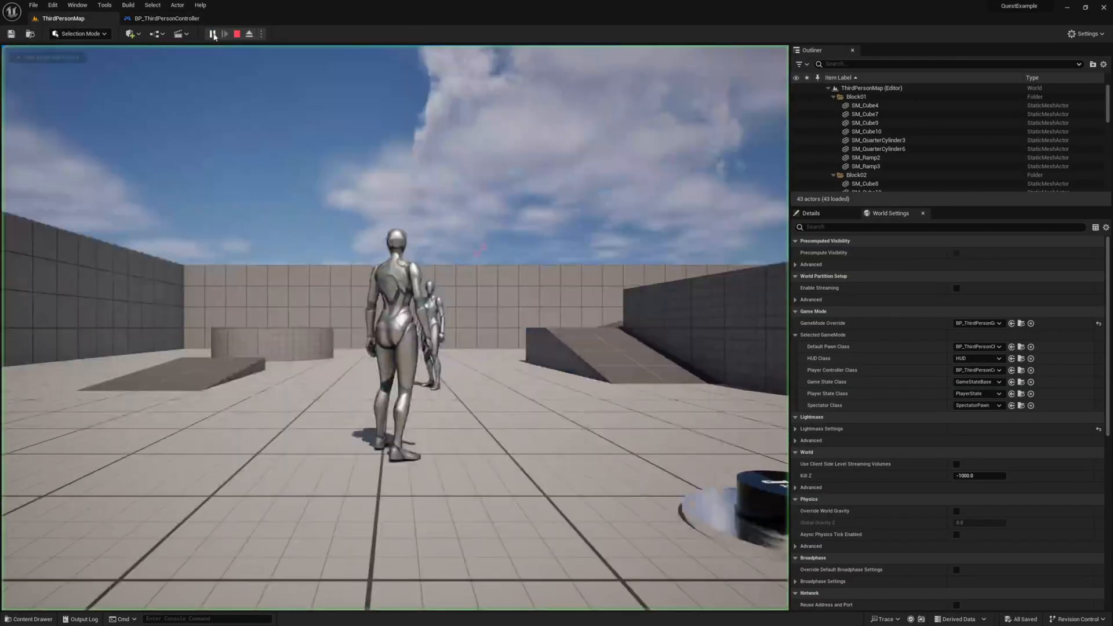
left_click(212, 34)
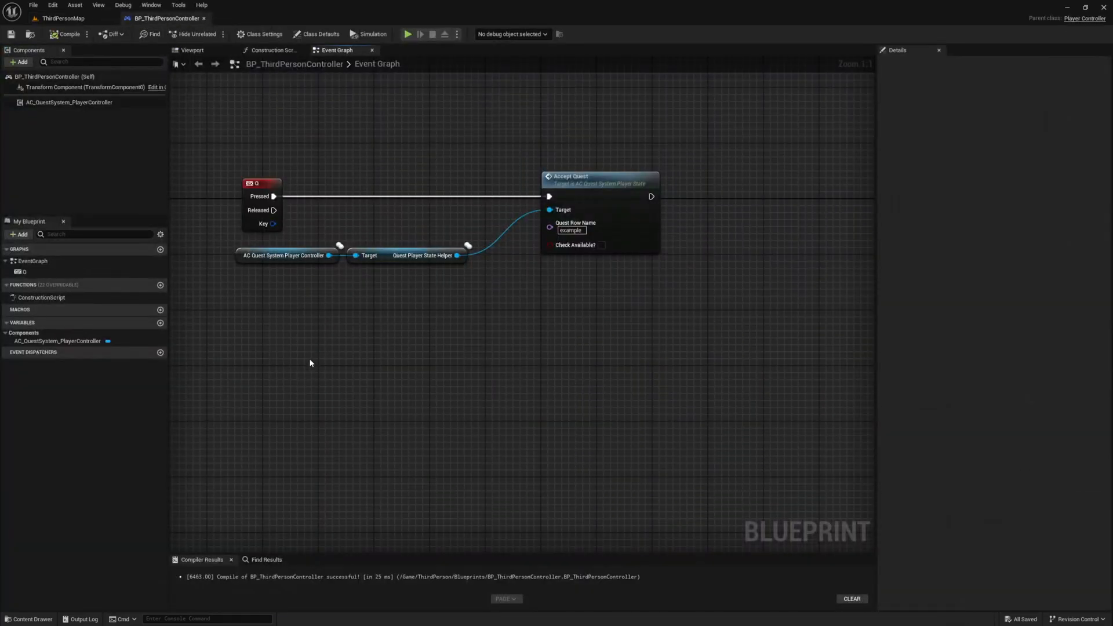
Get the quest player state via Get Player Controller and Get Component by Class, then test in play
right_click(292, 349)
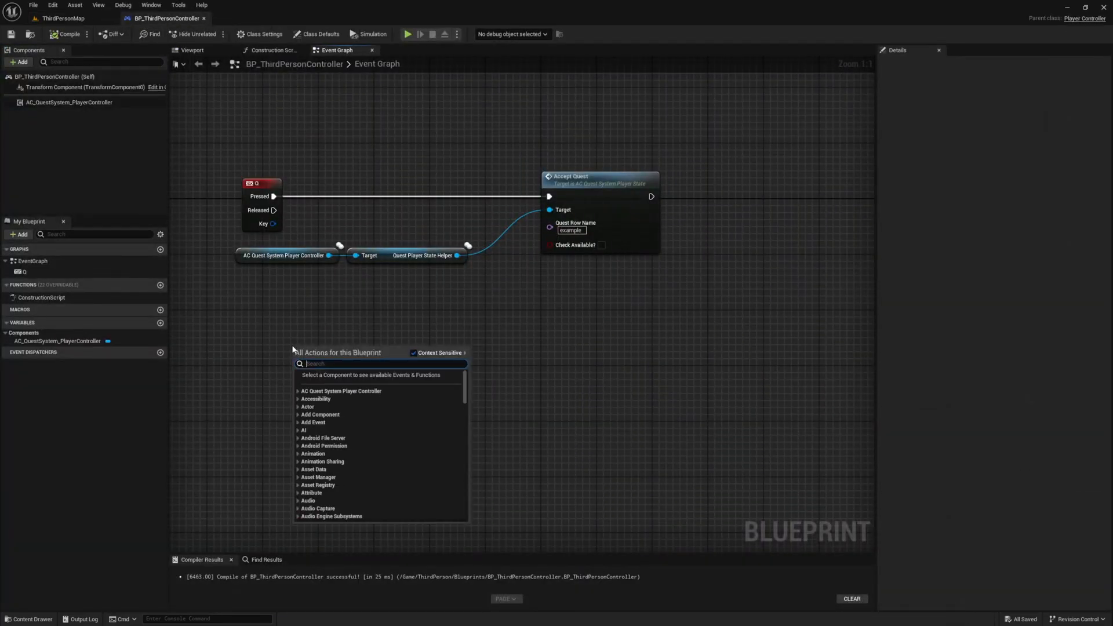
type("get player")
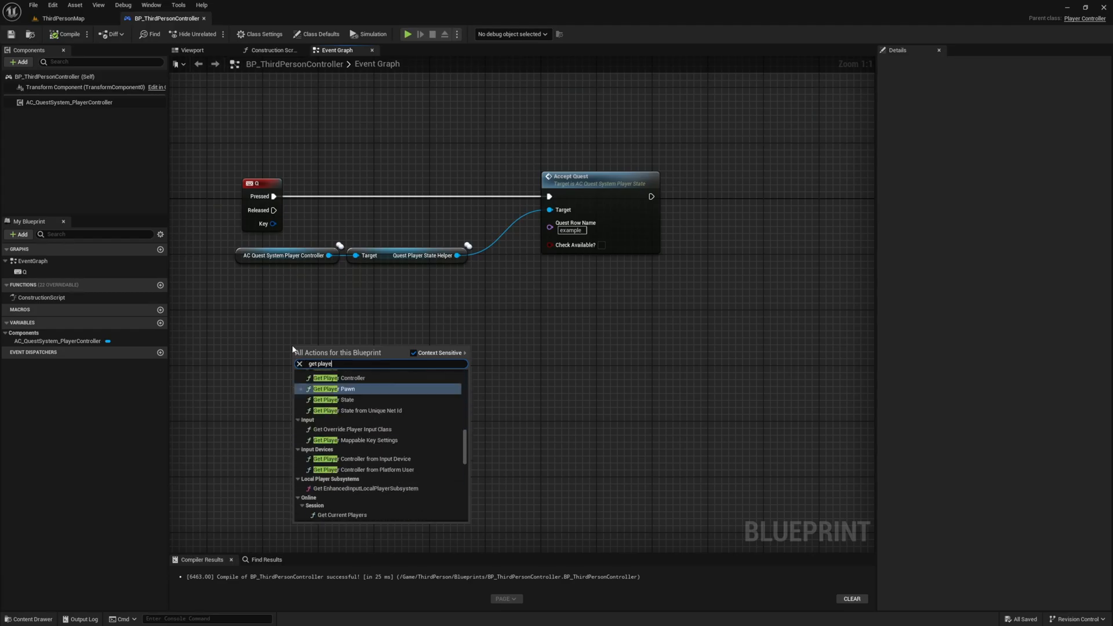
left_click(352, 378)
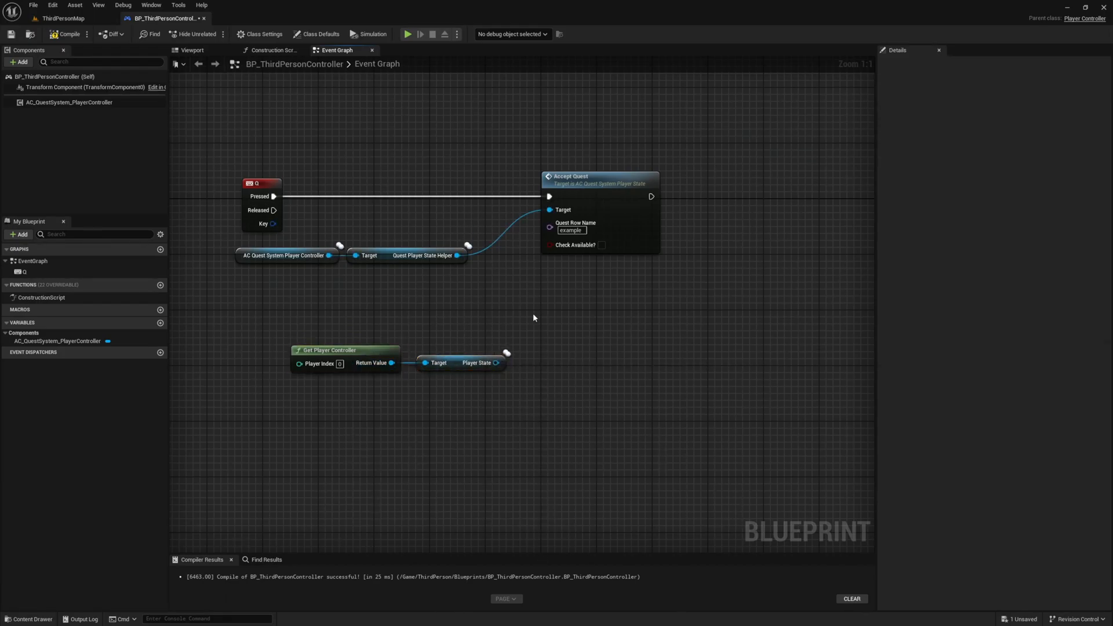
left_click_drag(497, 359, 536, 362)
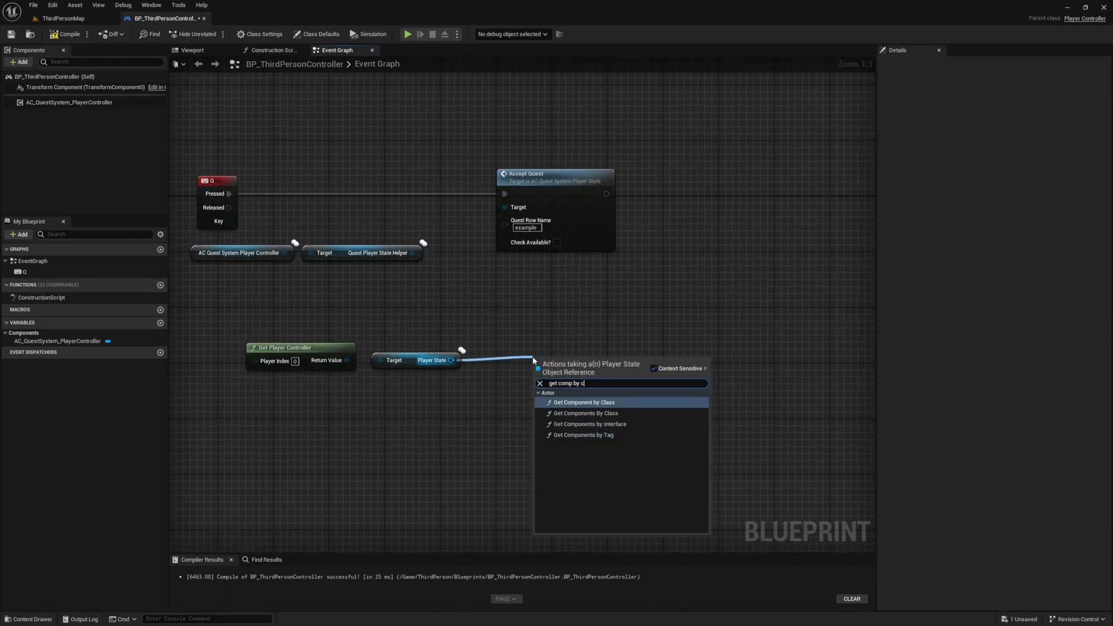
left_click(583, 403)
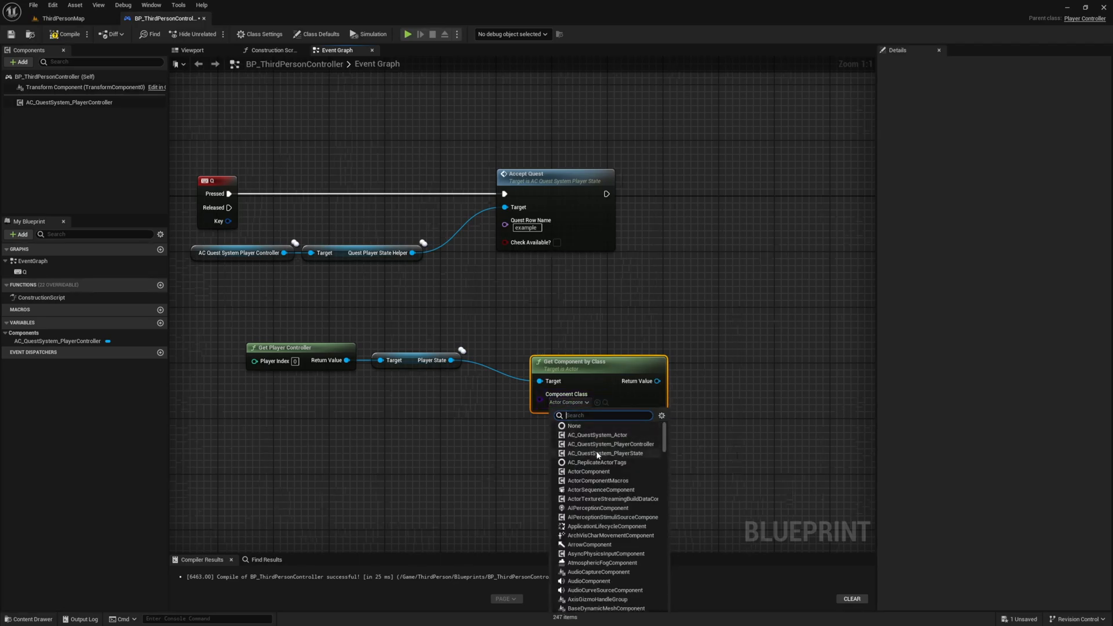
left_click(603, 444)
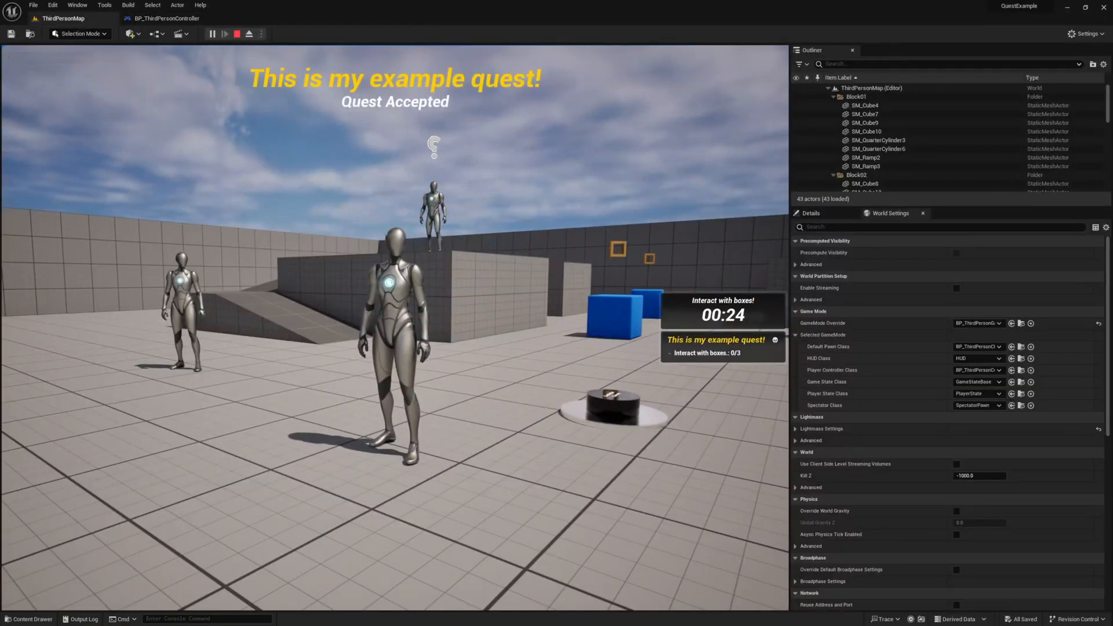
left_click(235, 34)
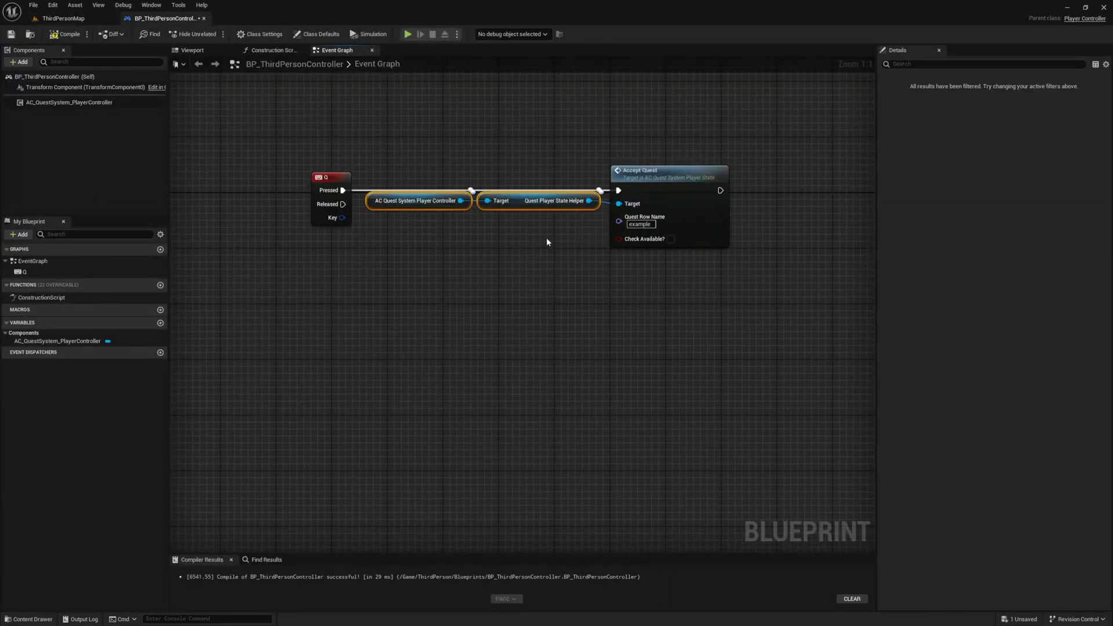
Duplicate the helper nodes for E into Ready to Turn in Quest with row example, then test in play
left_click_drag(329, 177, 277, 175)
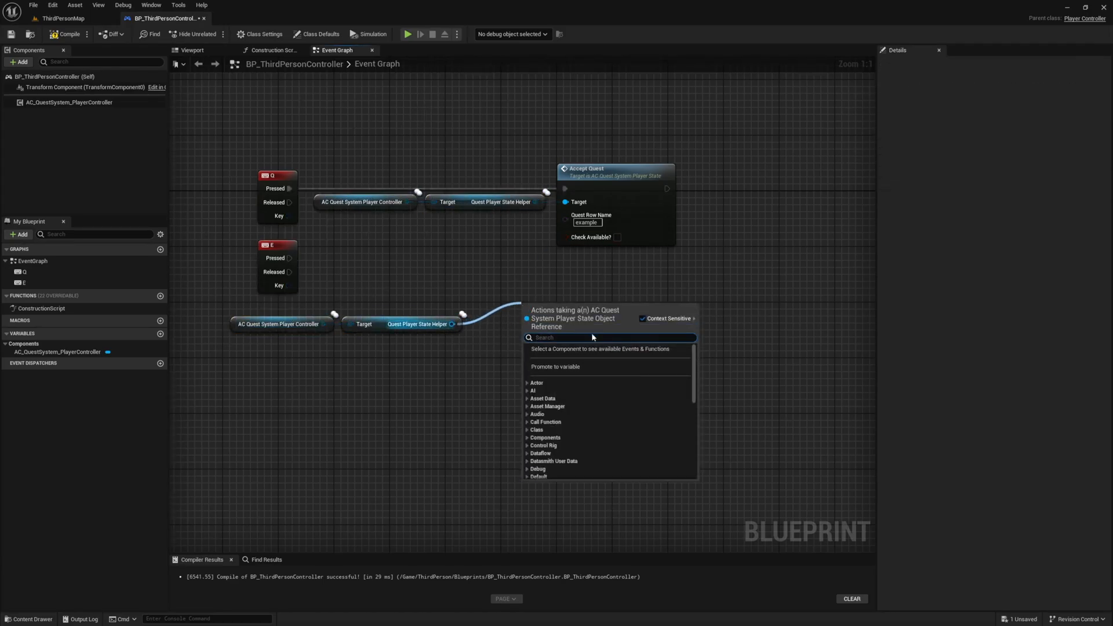
type("read")
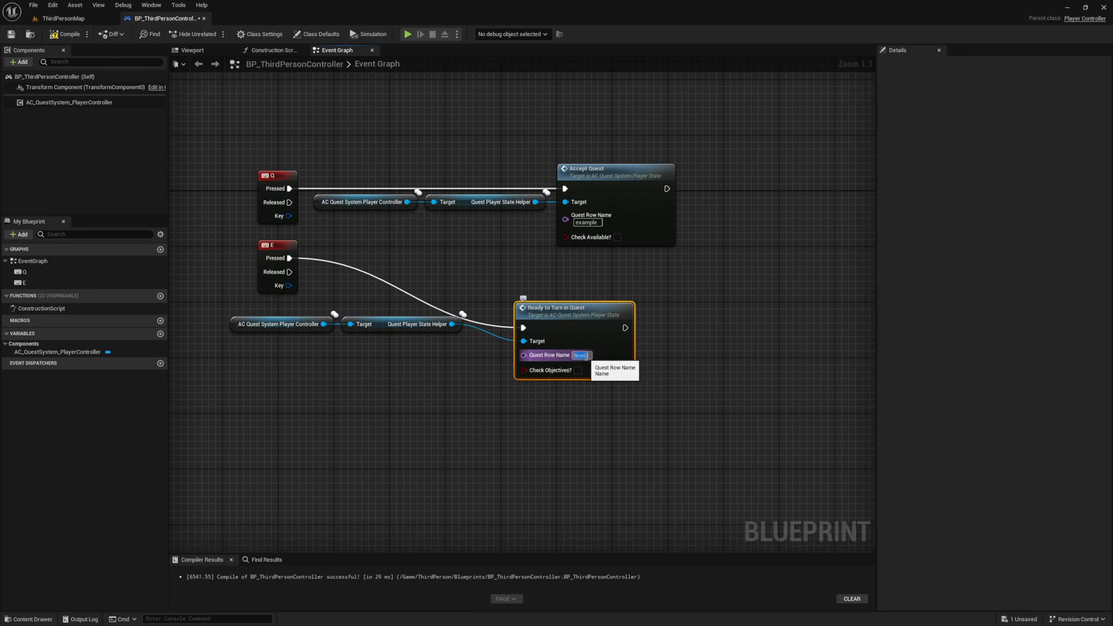
type("exampl")
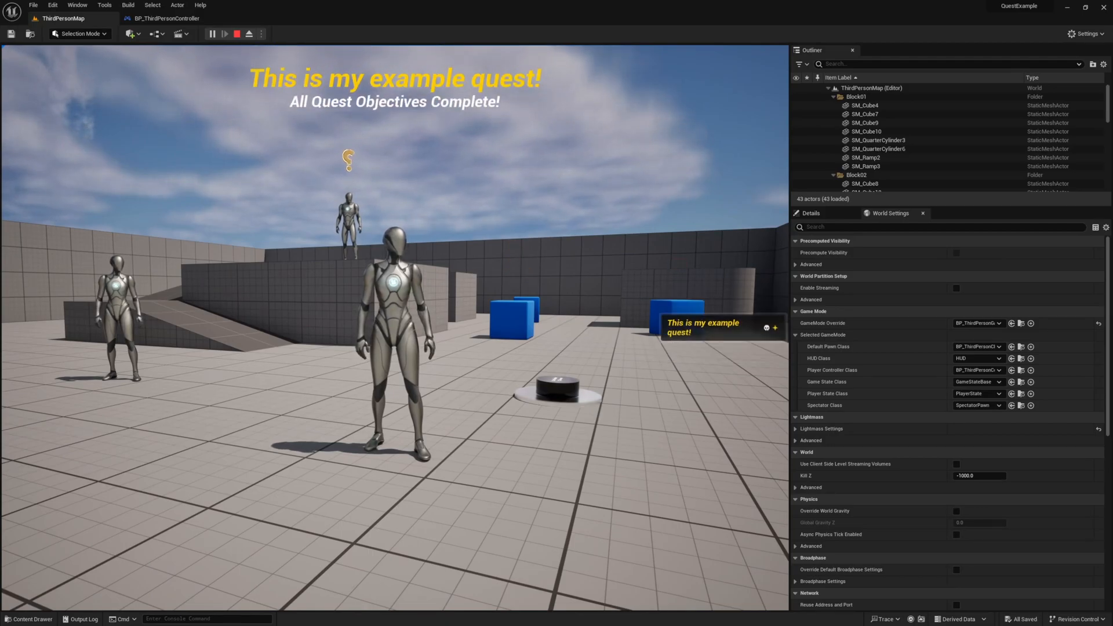
left_click(165, 17)
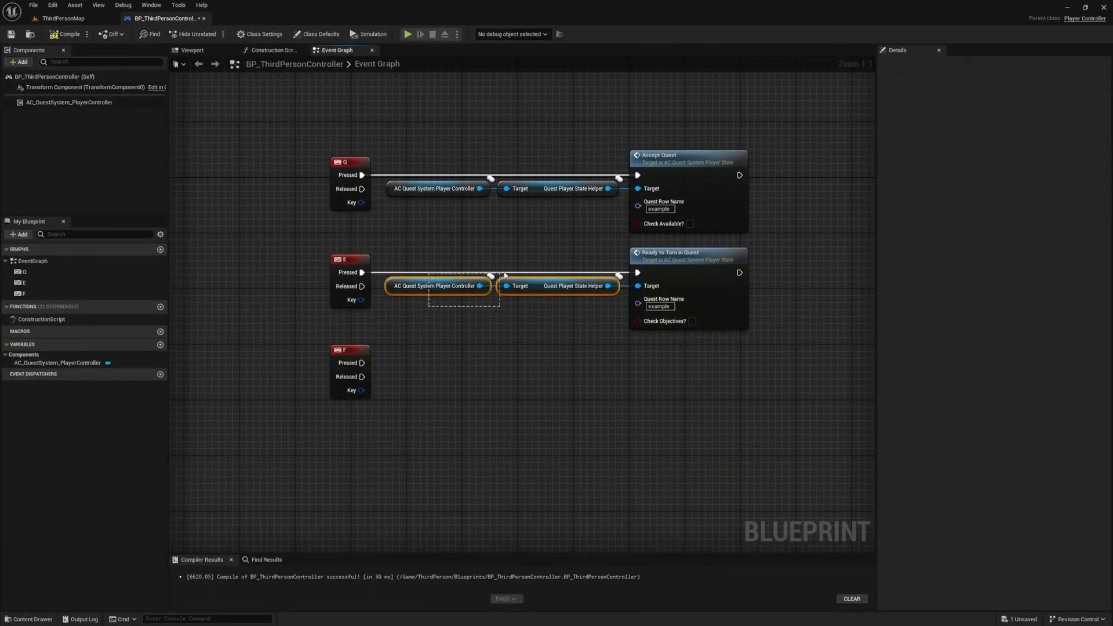
Copy the helper nodes under F and add the Complete Quest action
left_click_drag(607, 394, 639, 394)
type("comp o")
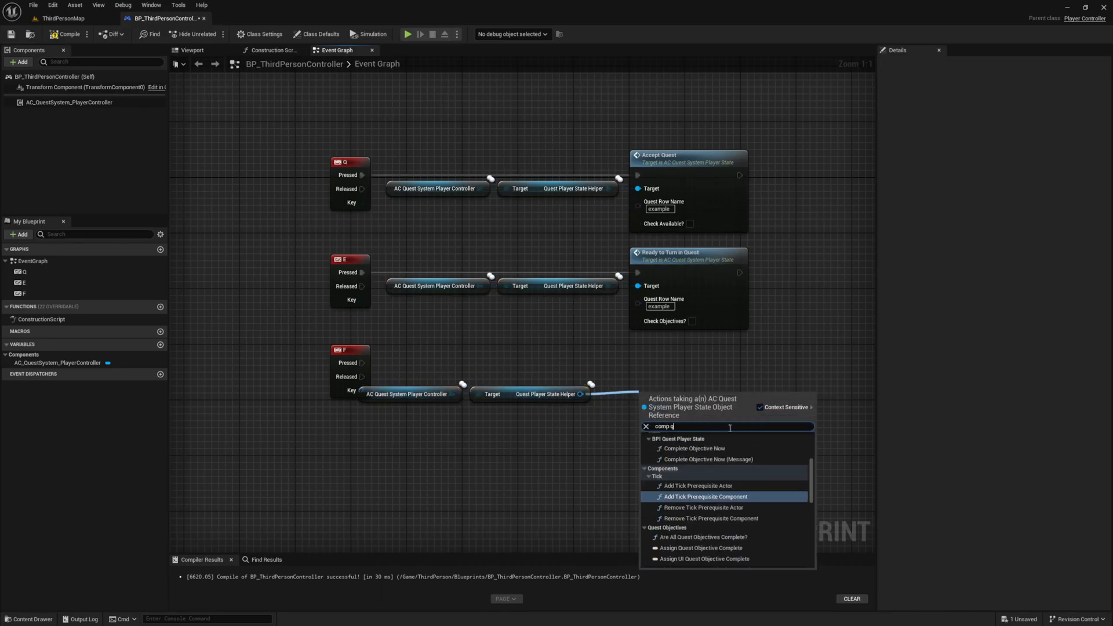
scroll("down", 3)
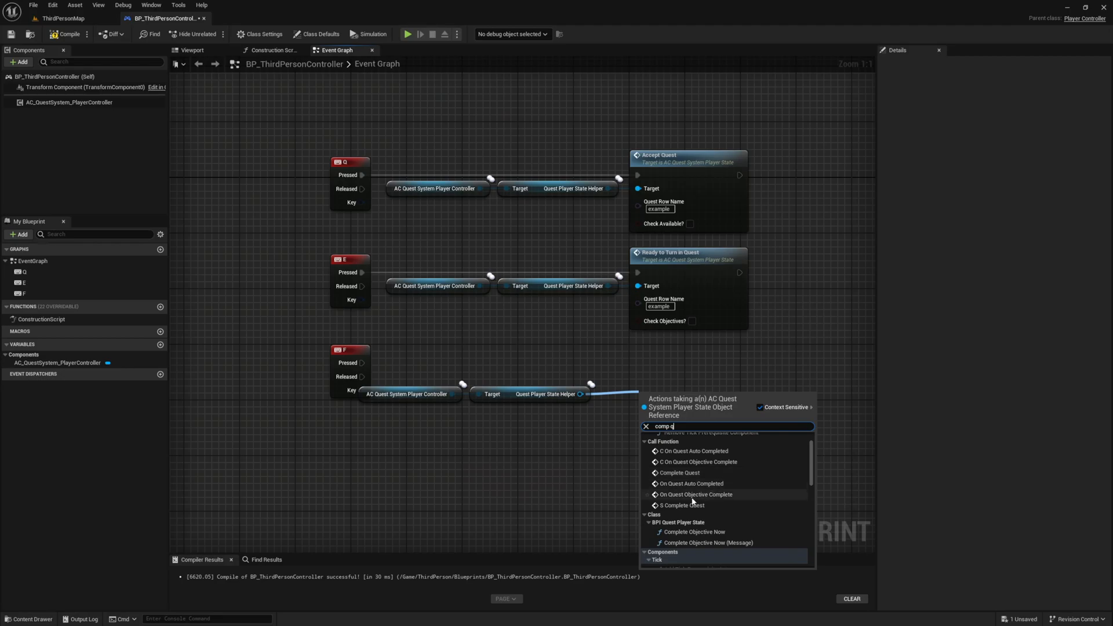
left_click(678, 473)
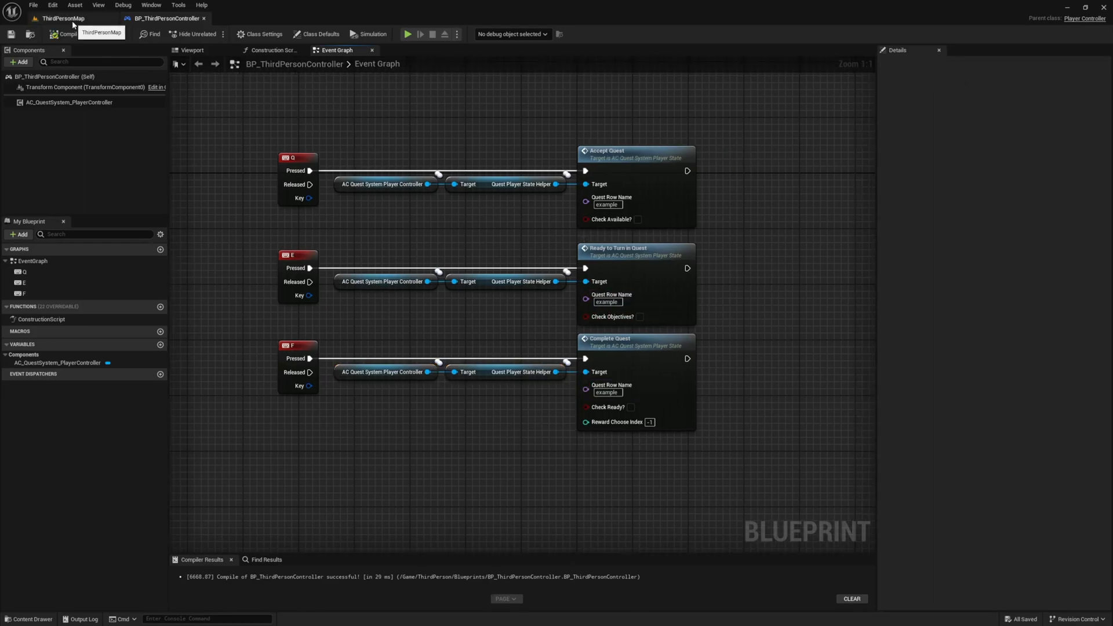
left_click(62, 17)
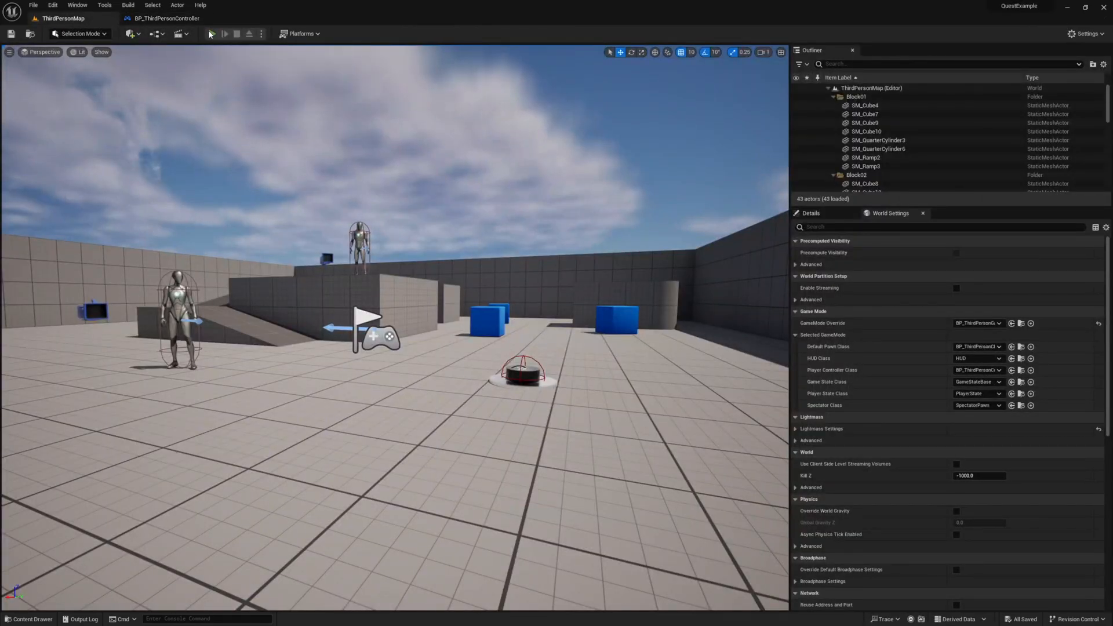
left_click(212, 34)
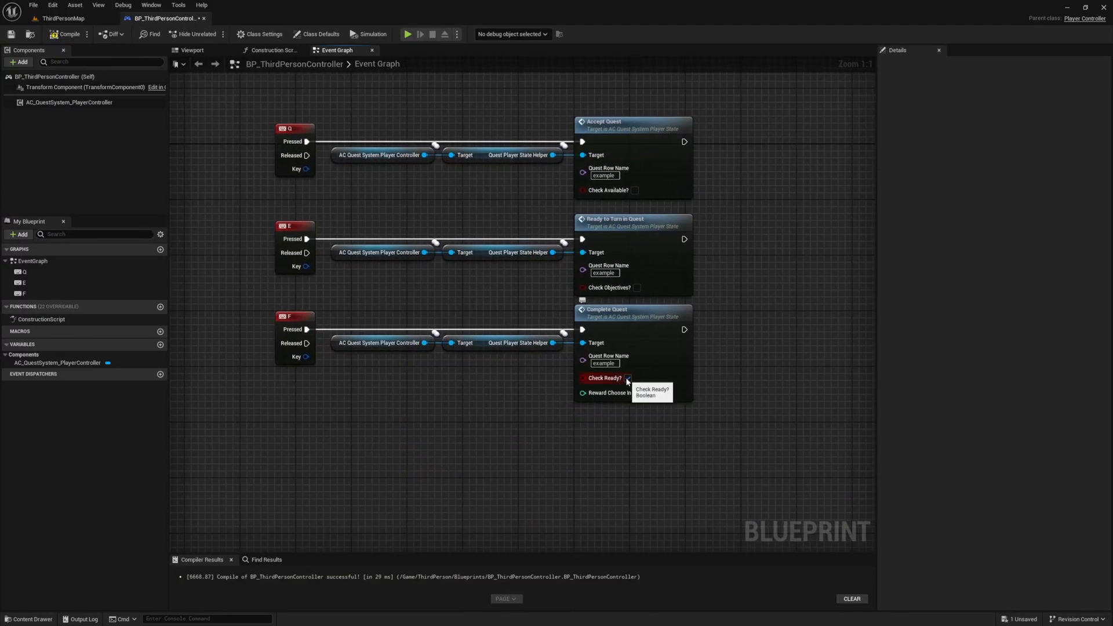
Enable Check Ready? on Complete Quest and compile the controller blueprint
left_click(627, 378)
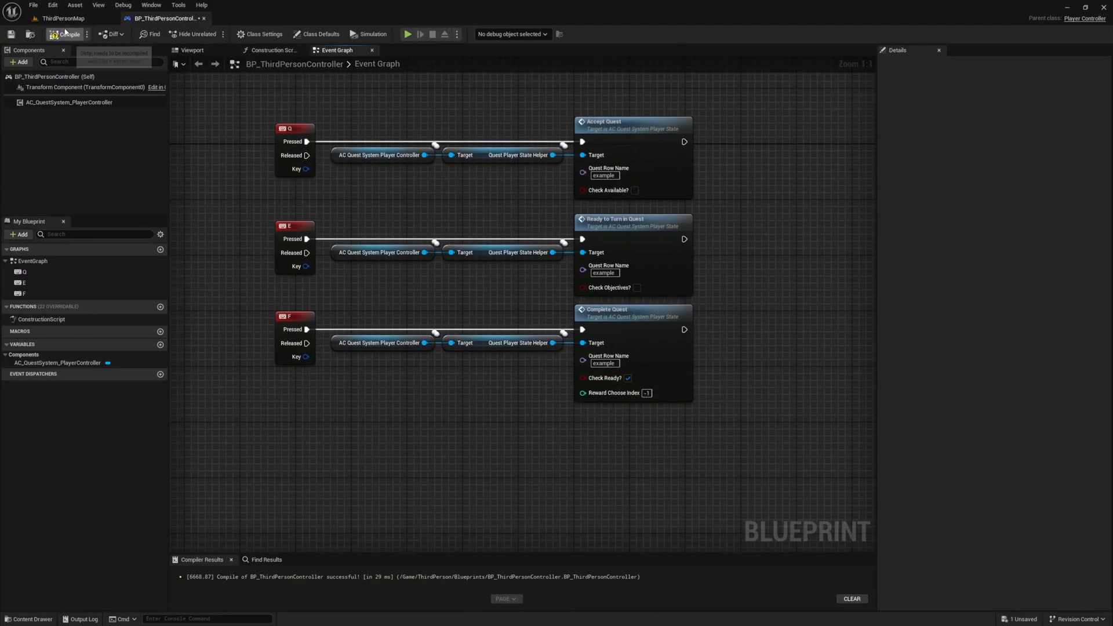
left_click(67, 34)
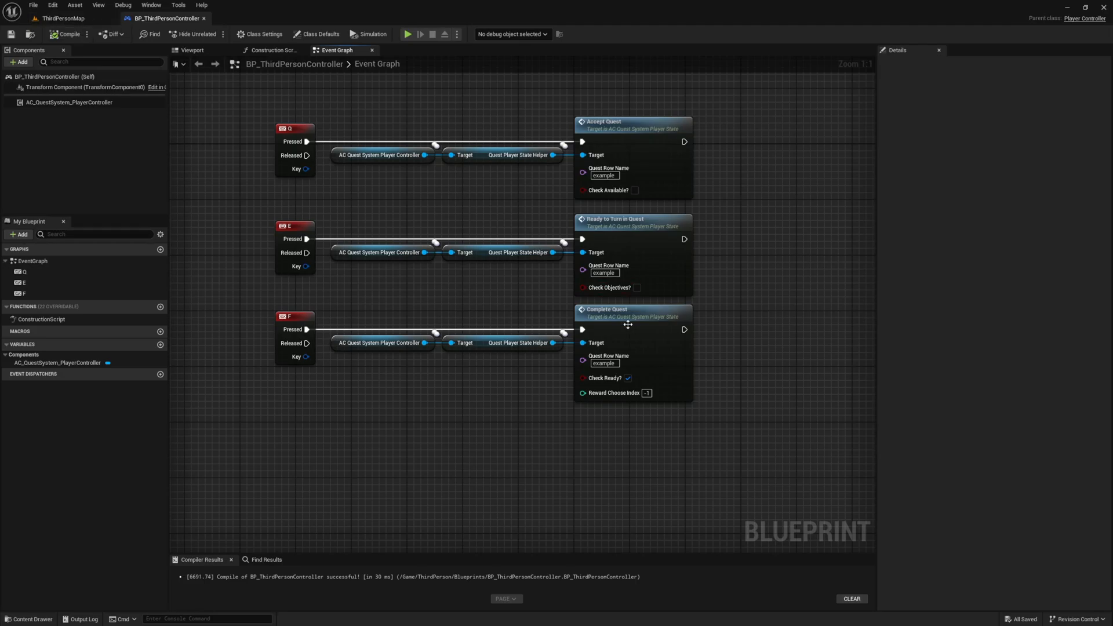
Play the ThirdPersonMap to confirm the example quest completes, then return to the controller blueprint
left_click(62, 18)
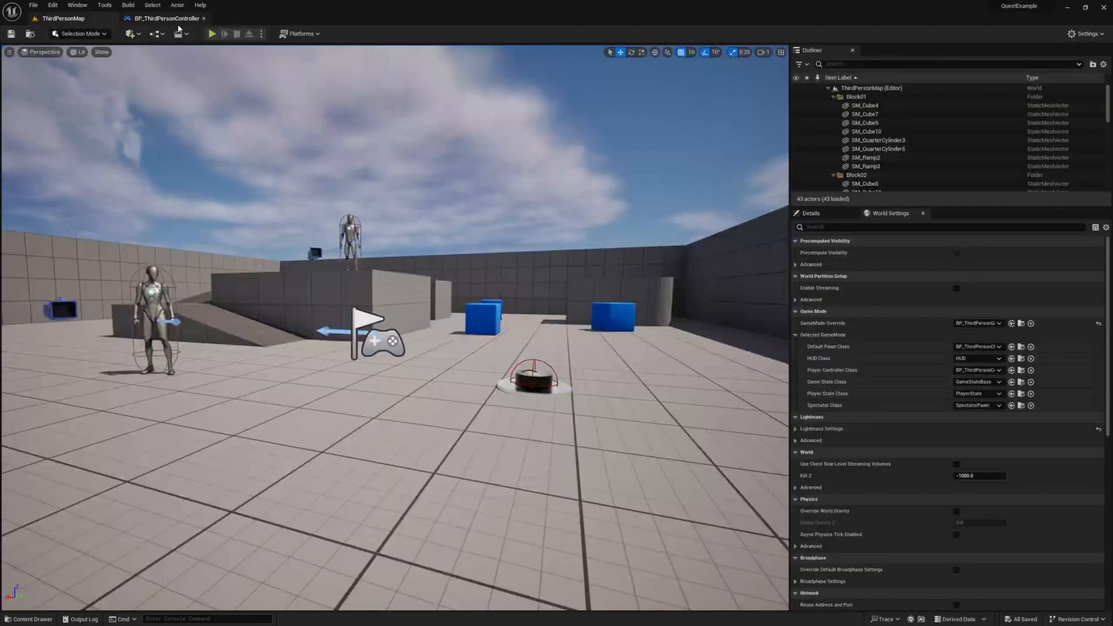
left_click(211, 34)
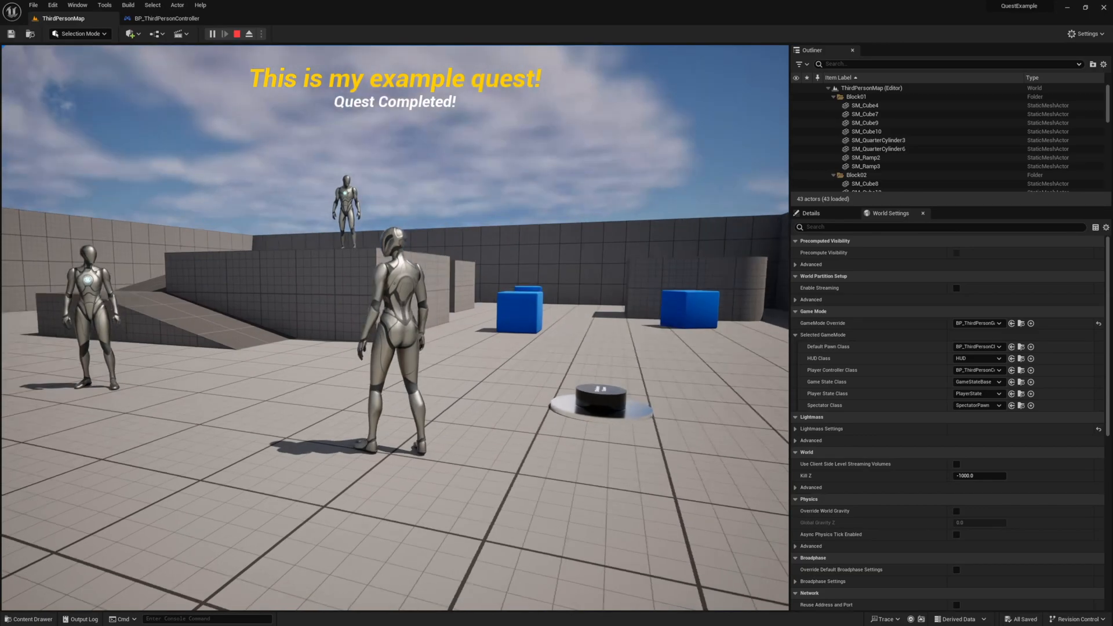
left_click(237, 34)
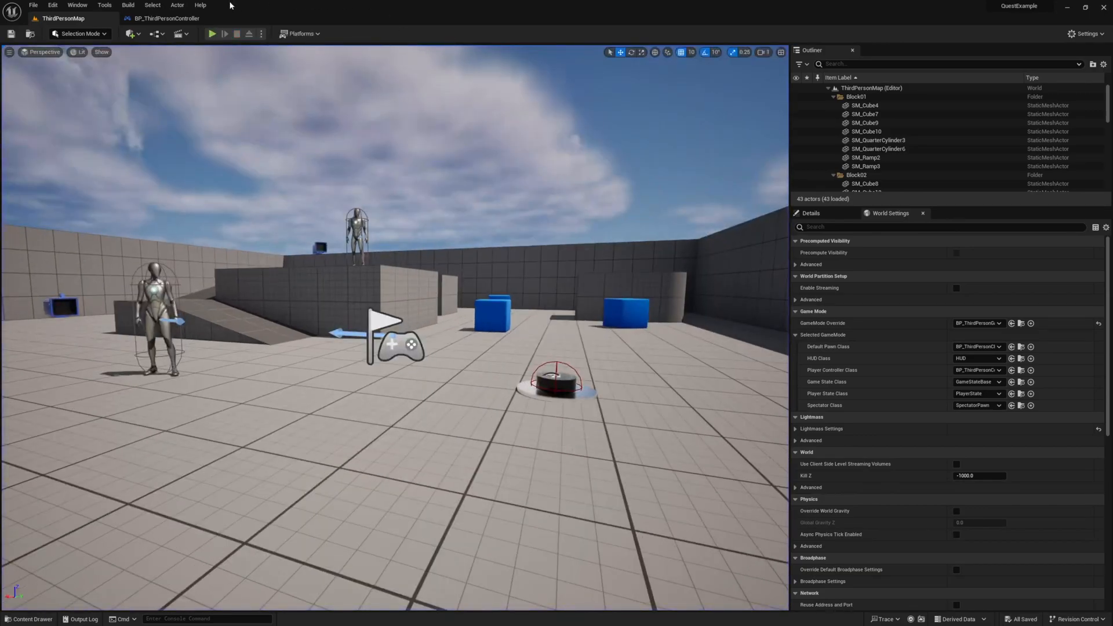
left_click(166, 17)
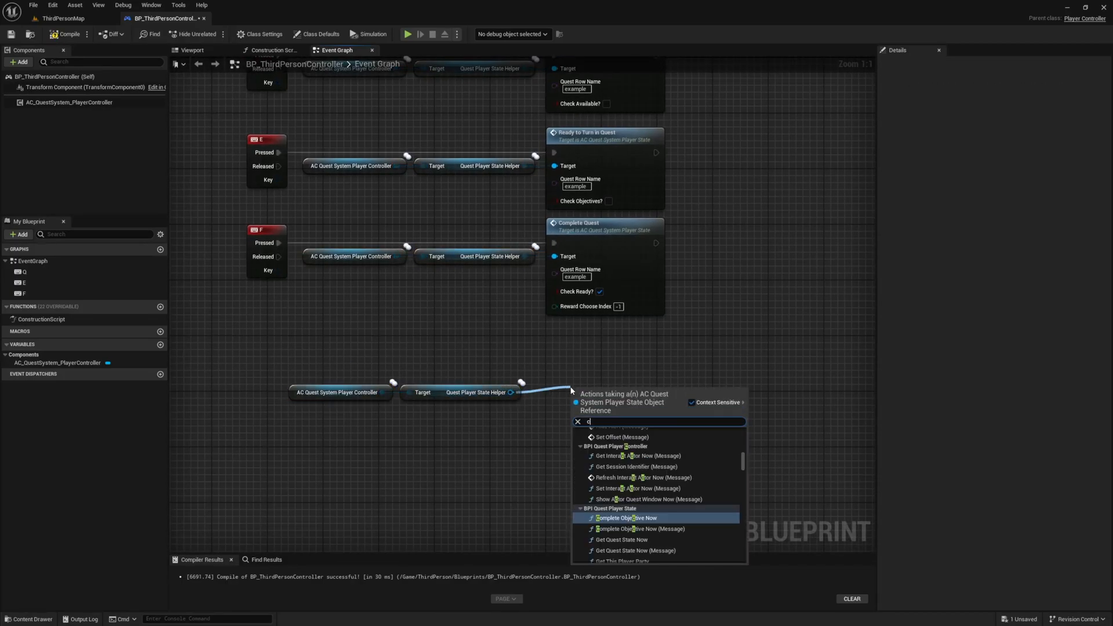
type("hange")
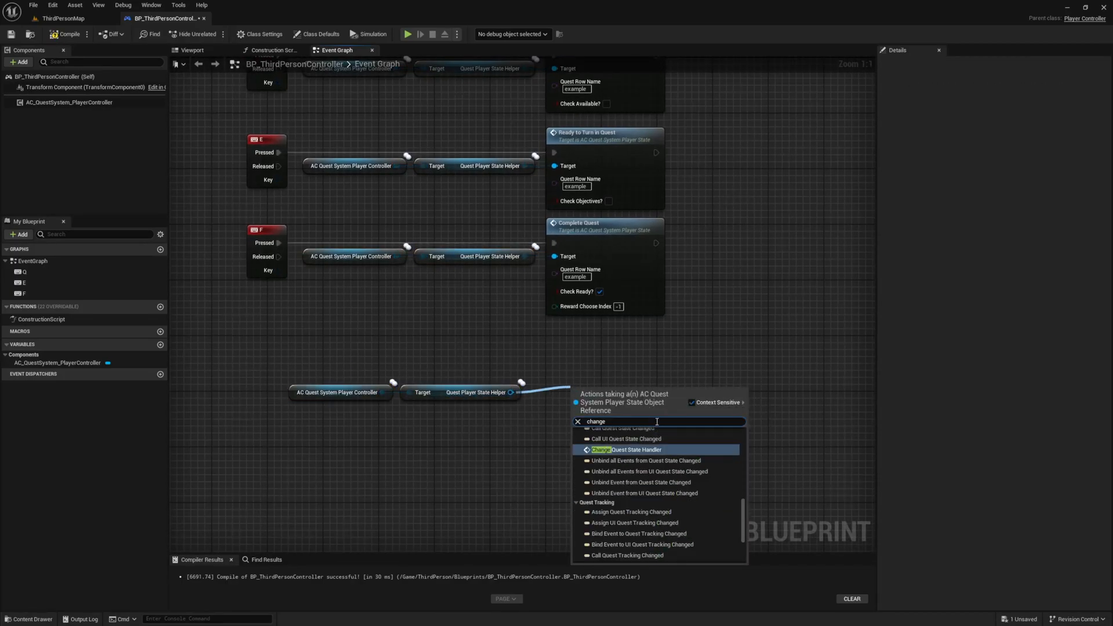
left_click(627, 449)
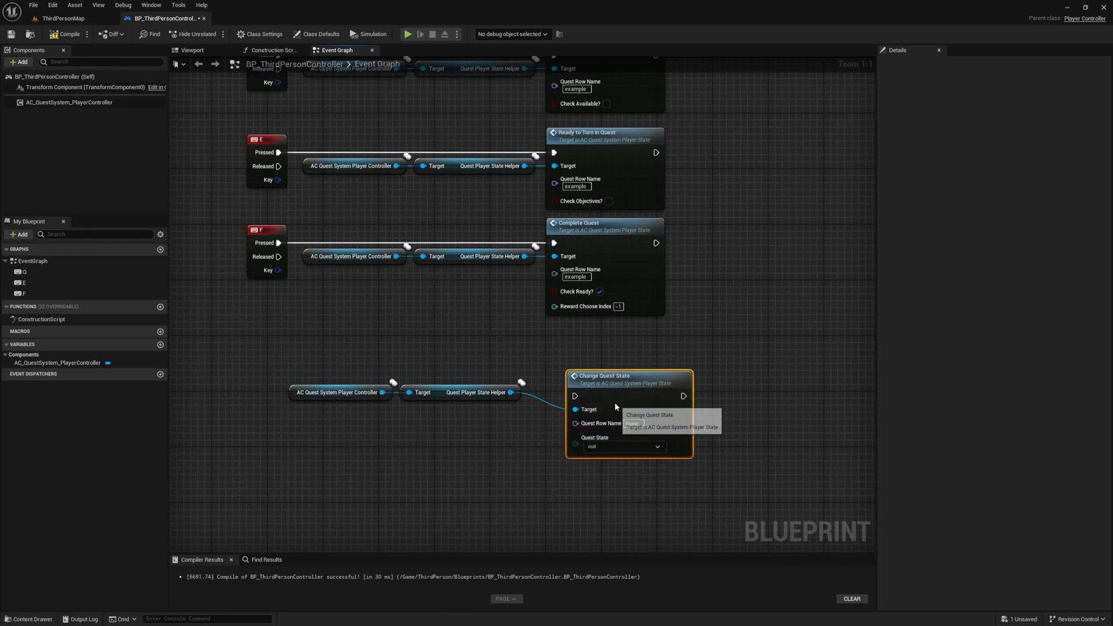
left_click(624, 446)
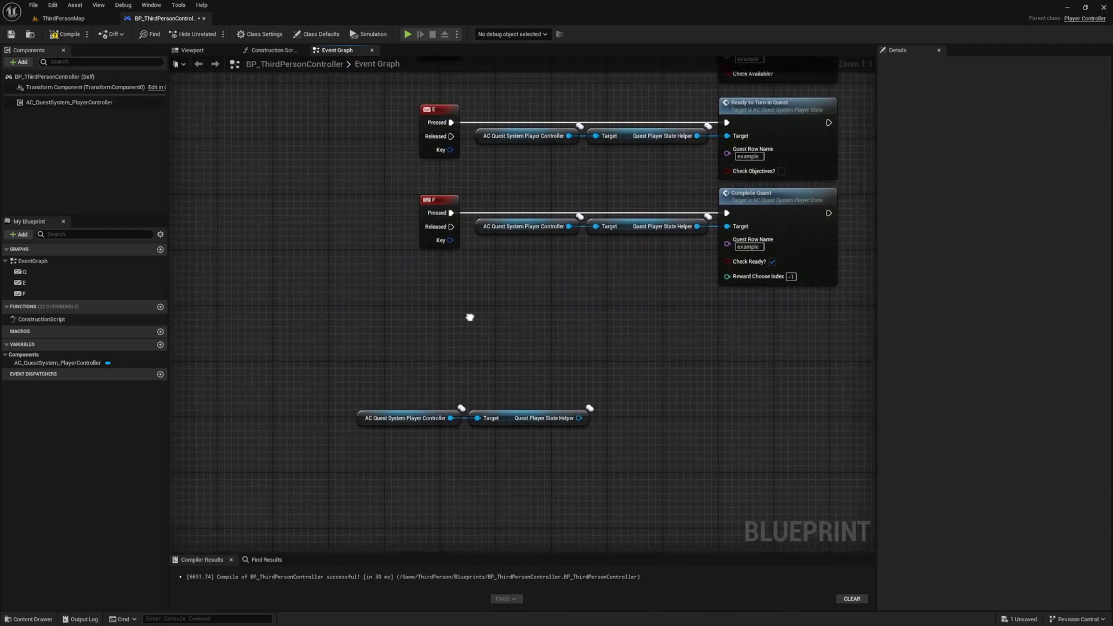
Connect the T binding's helper to Get Quest State with row name example
left_click(444, 330)
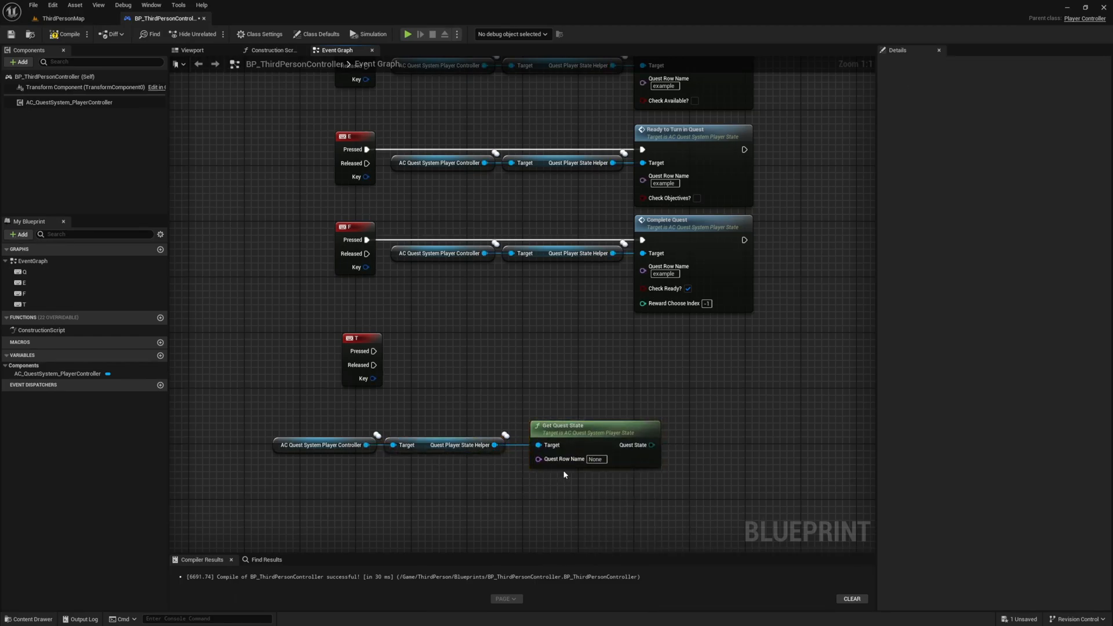
type("exampl")
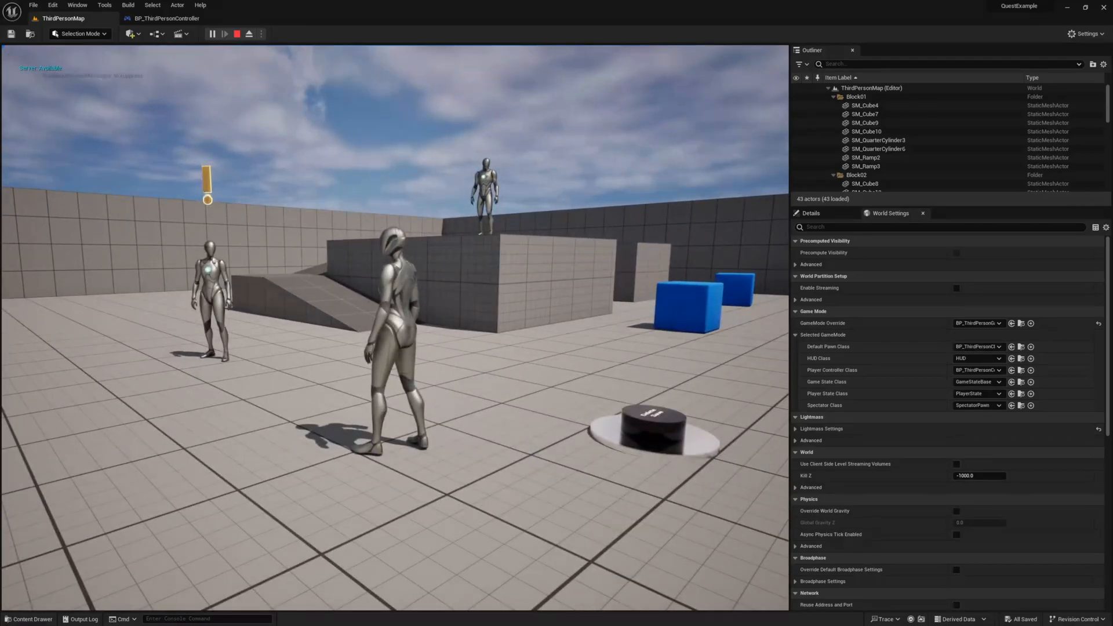
Stop play and position Event BeginPlay below the T binding, ready to copy helper nodes
left_click(236, 34)
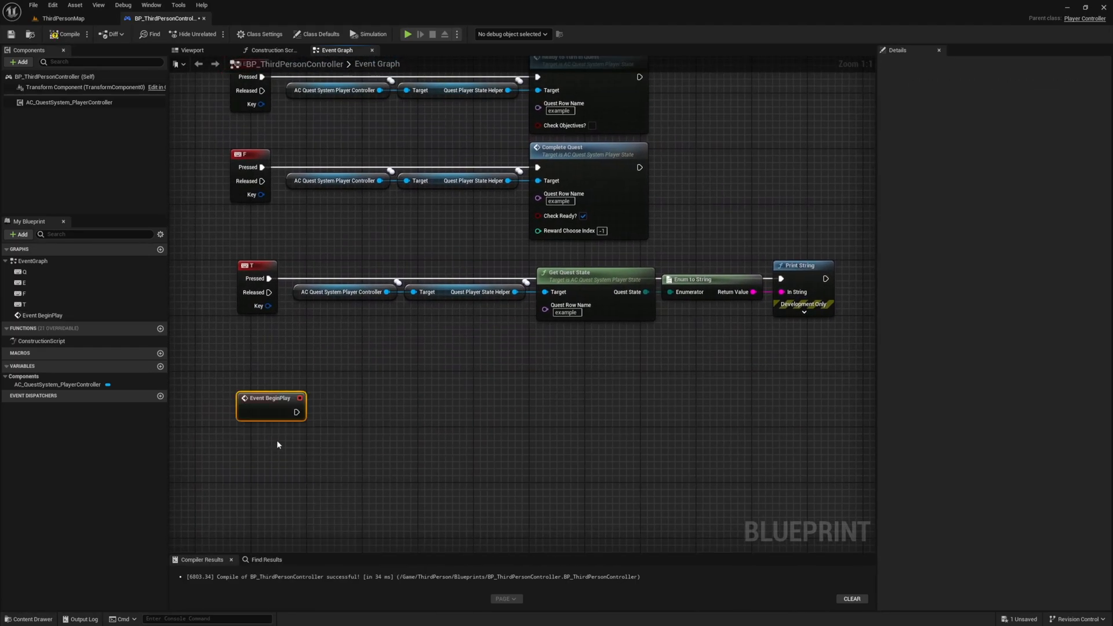
left_click_drag(270, 398, 241, 397)
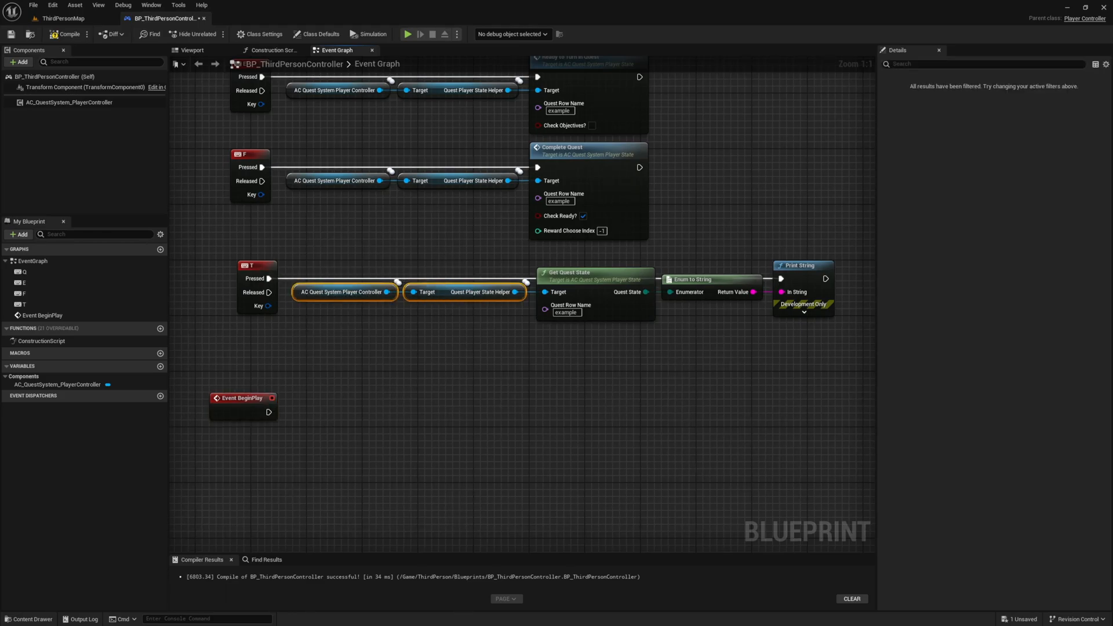
right_click(446, 420)
type("b")
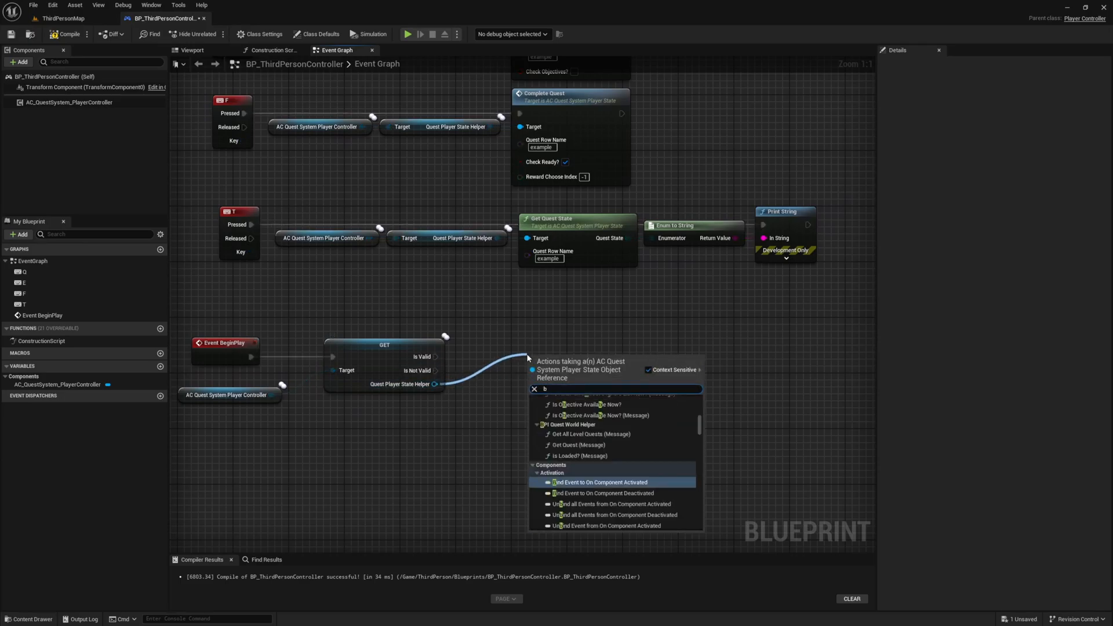
Create custom event OnUIQuestStateChanged, bind it to UI Quest State Changed and wire its quest outputs
type("ind state change")
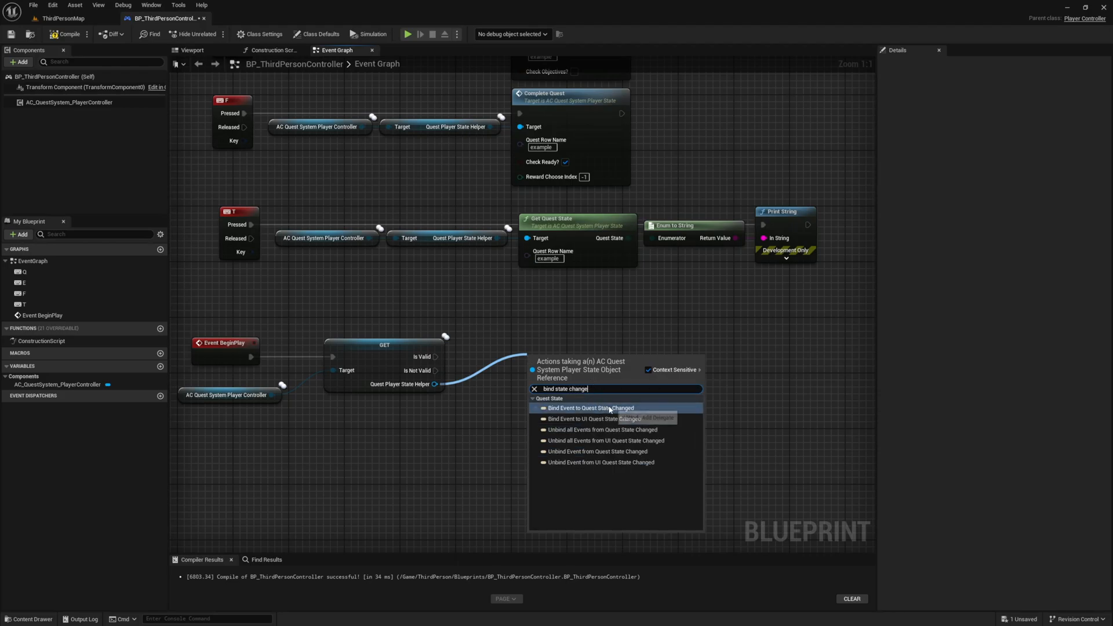
mouse_move(589, 420)
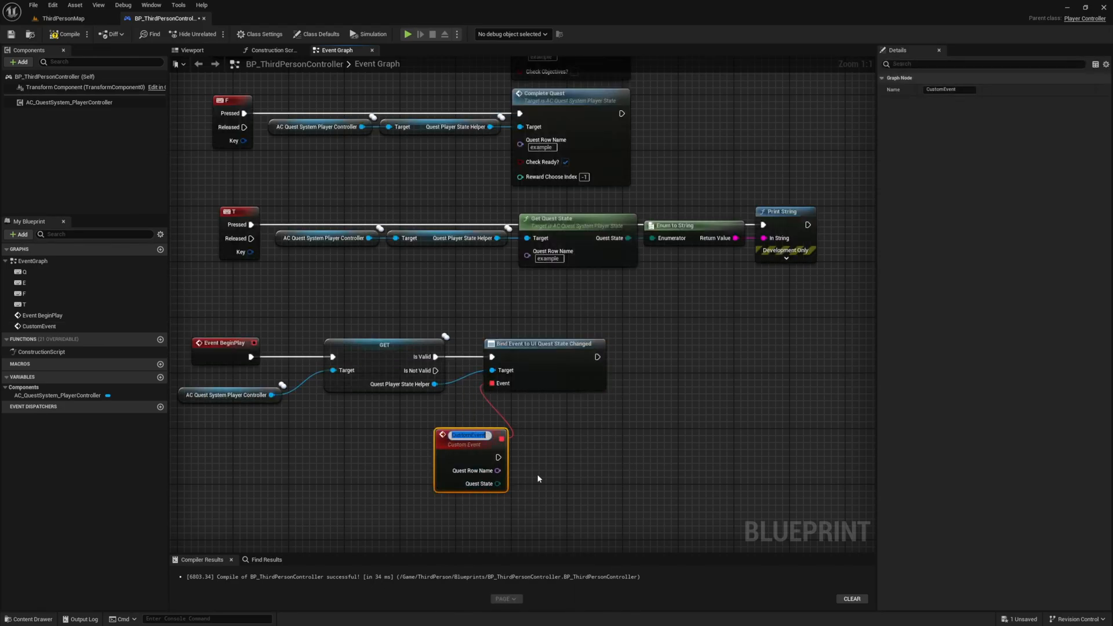
type("On")
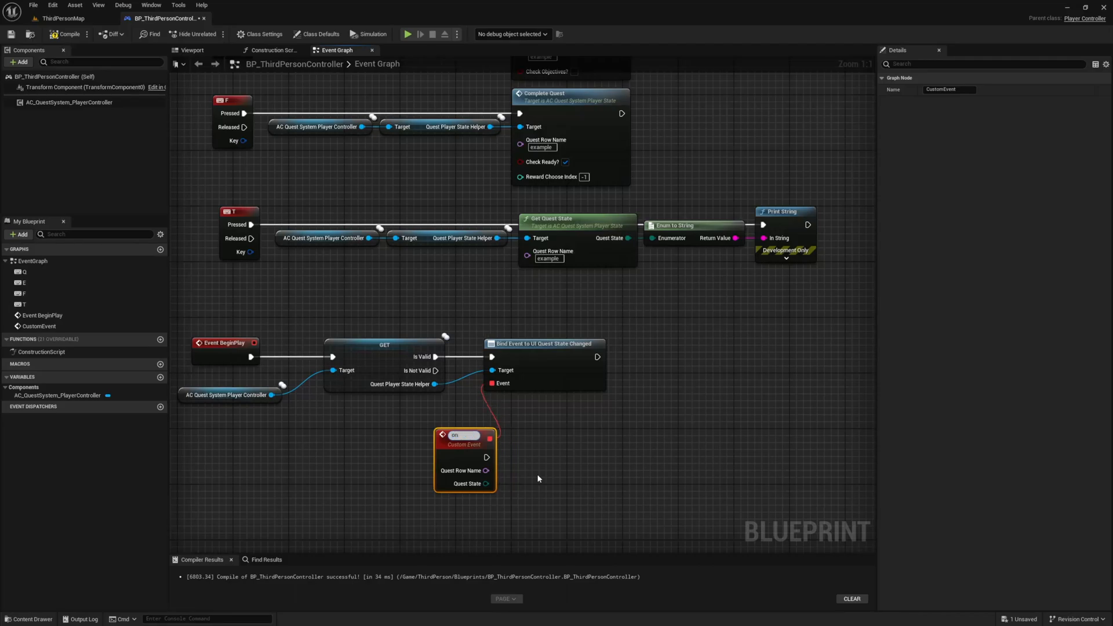
type("OnUIQuestStateChanged")
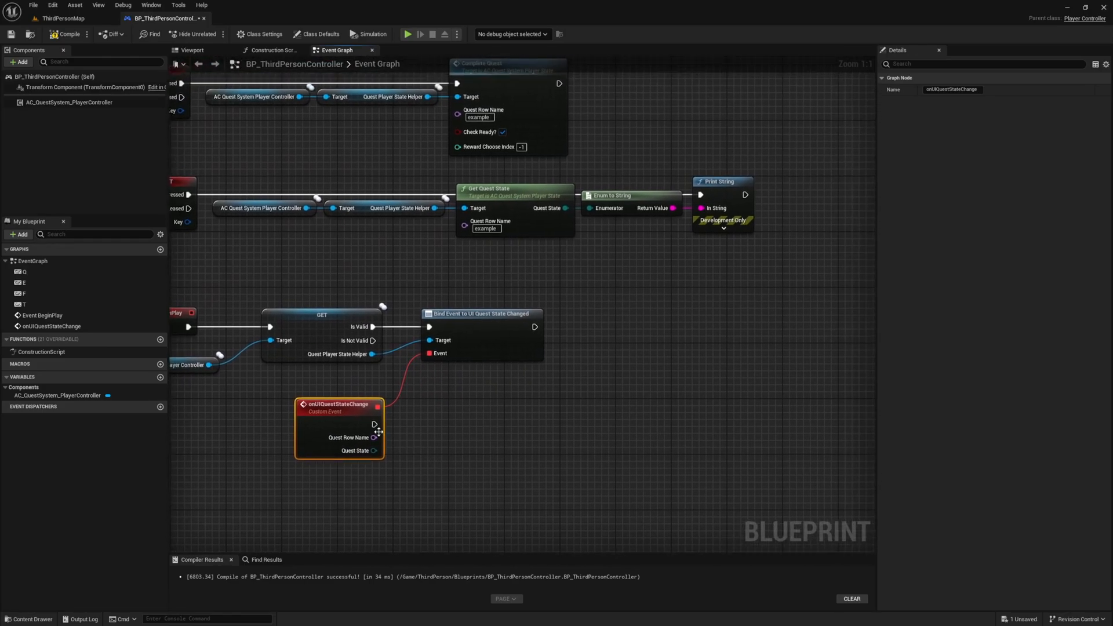
left_click_drag(375, 424, 561, 428)
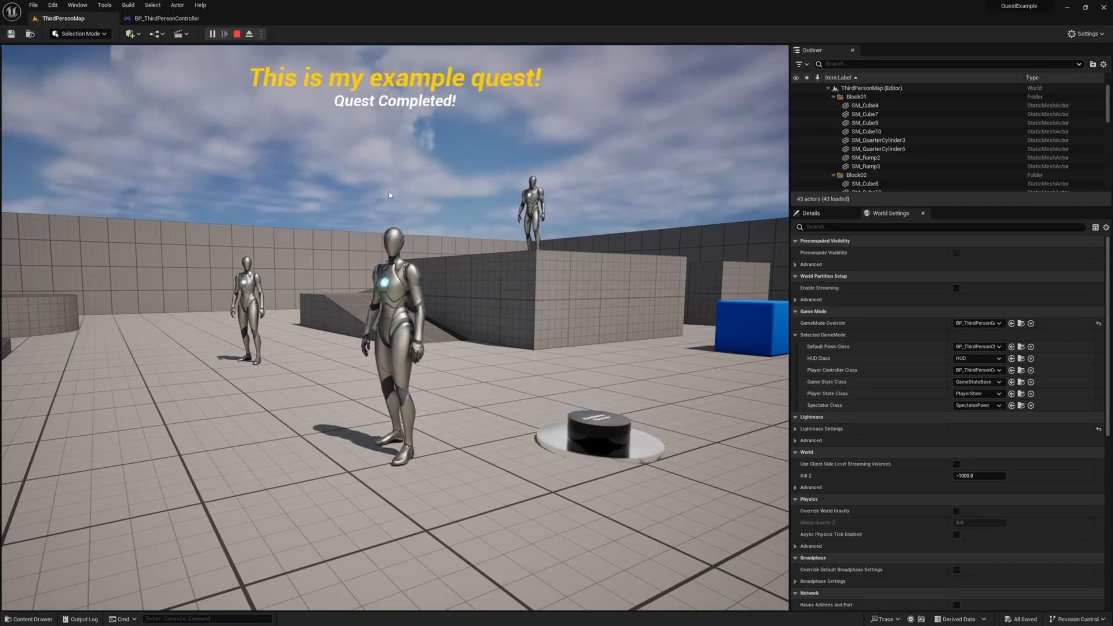
Stop the play session and return to the controller's event graph
left_click(166, 18)
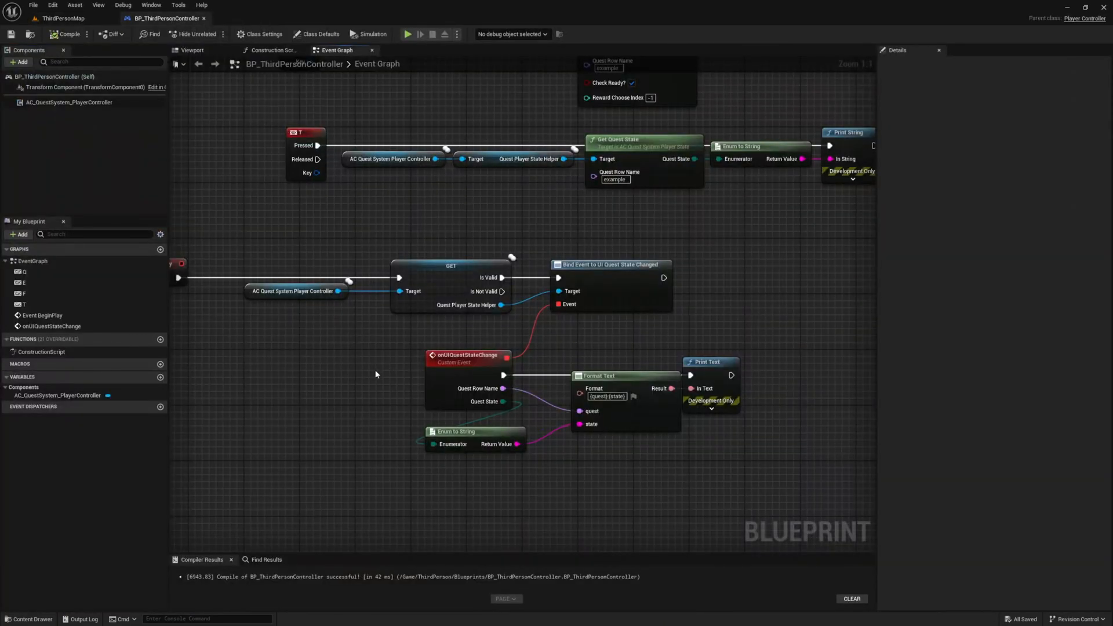
mouse_move(801, 321)
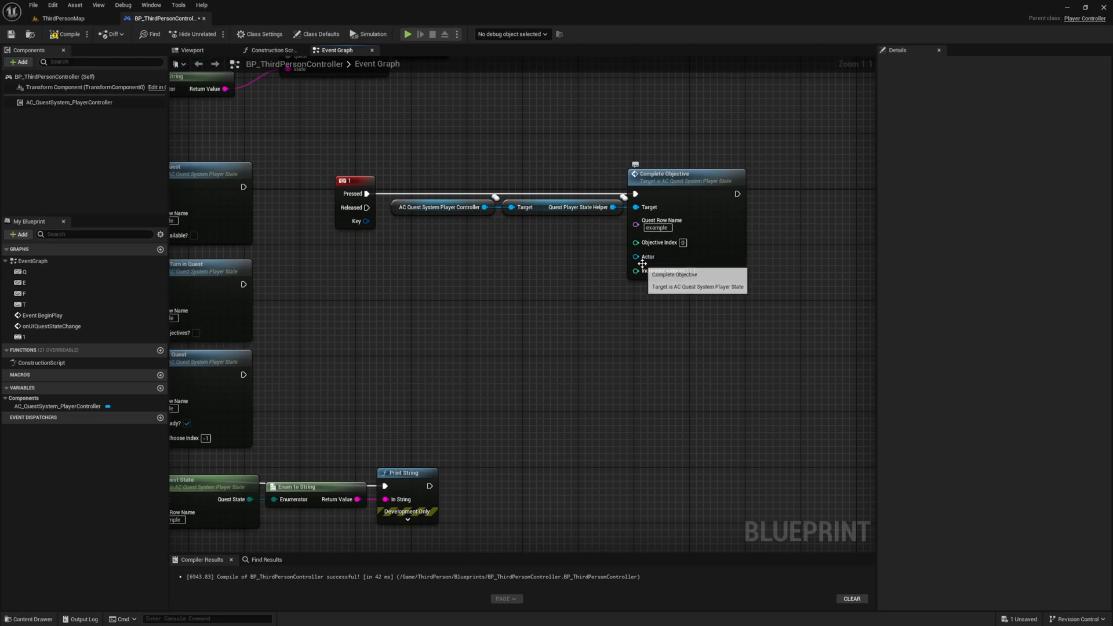
mouse_move(330, 185)
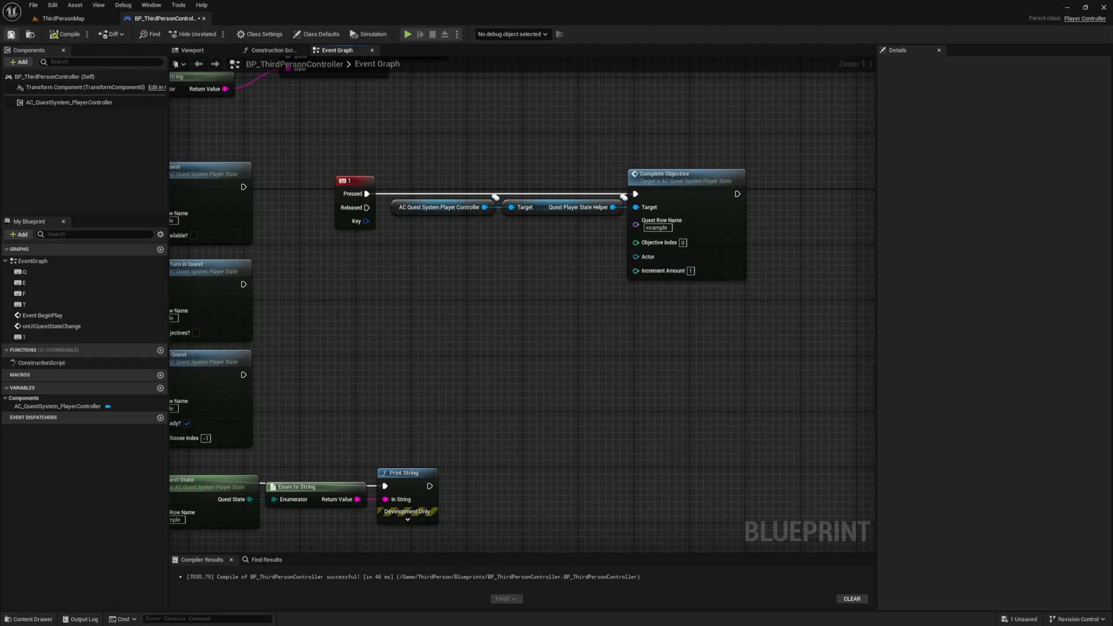
Play-test key 1 adding 3 to objective 0, then compile the blueprint
left_click(63, 19)
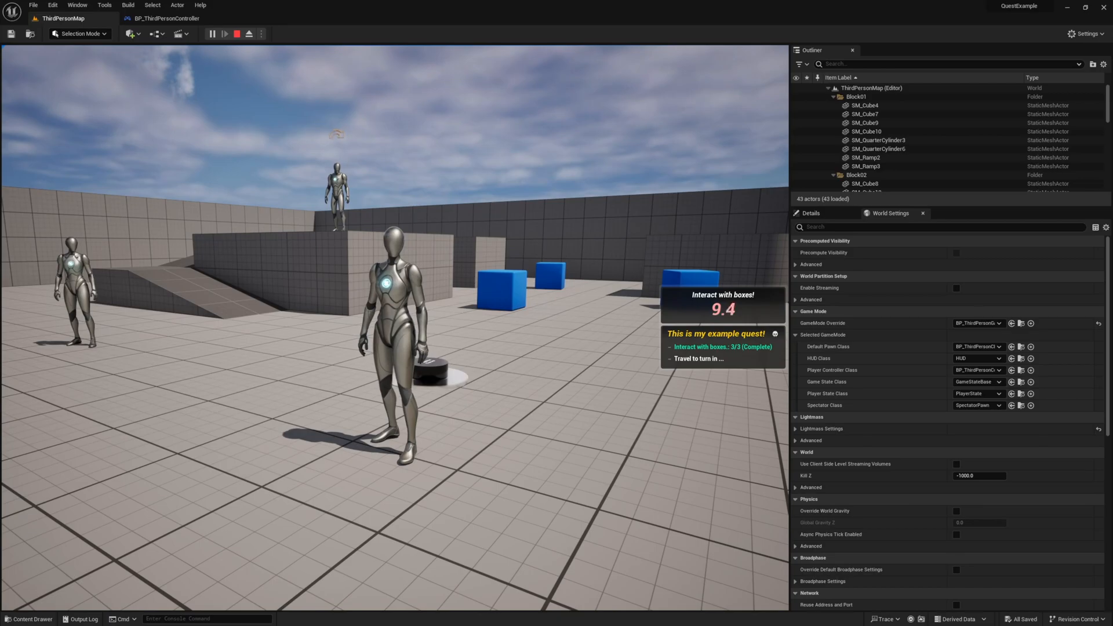
left_click(166, 17)
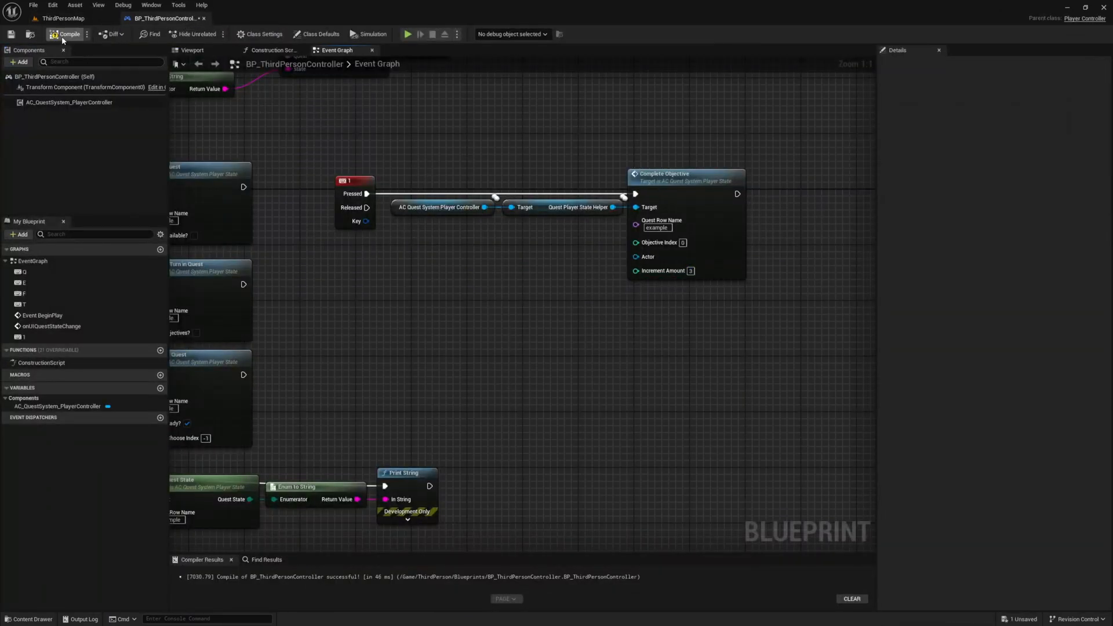
left_click(62, 17)
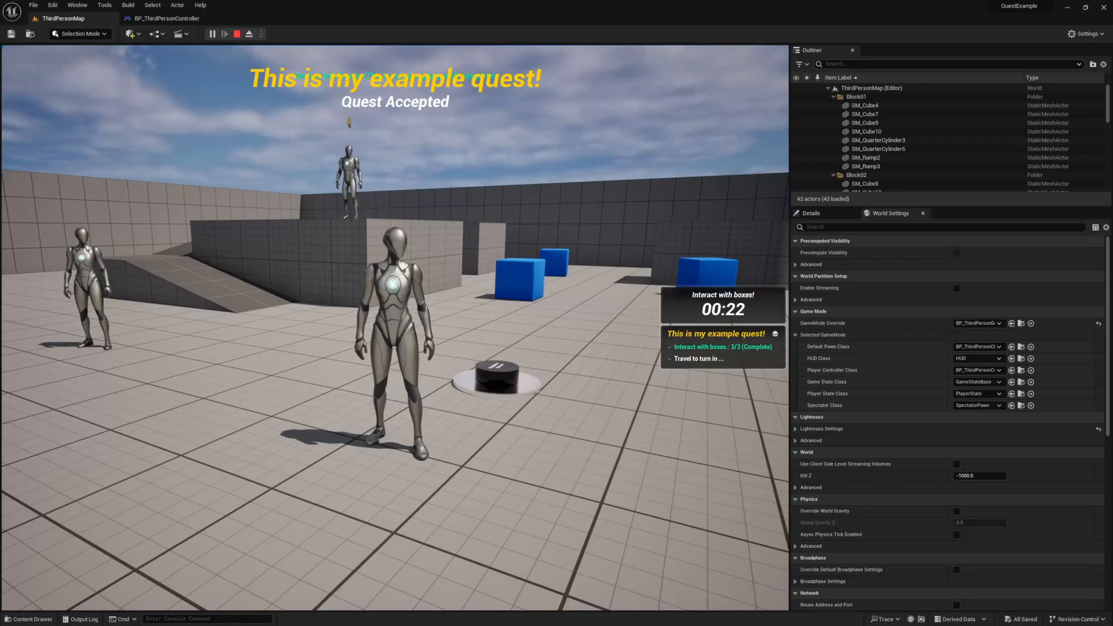
left_click(165, 17)
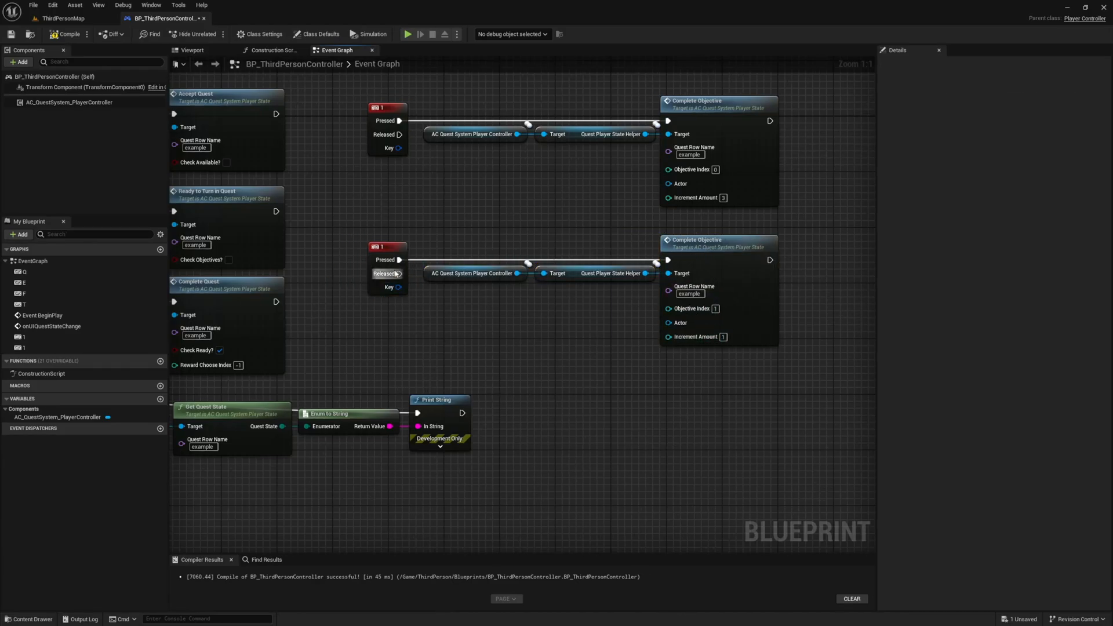
Play-test keys 1 and 2 completing objectives 0 and 1, then stop
left_click(407, 34)
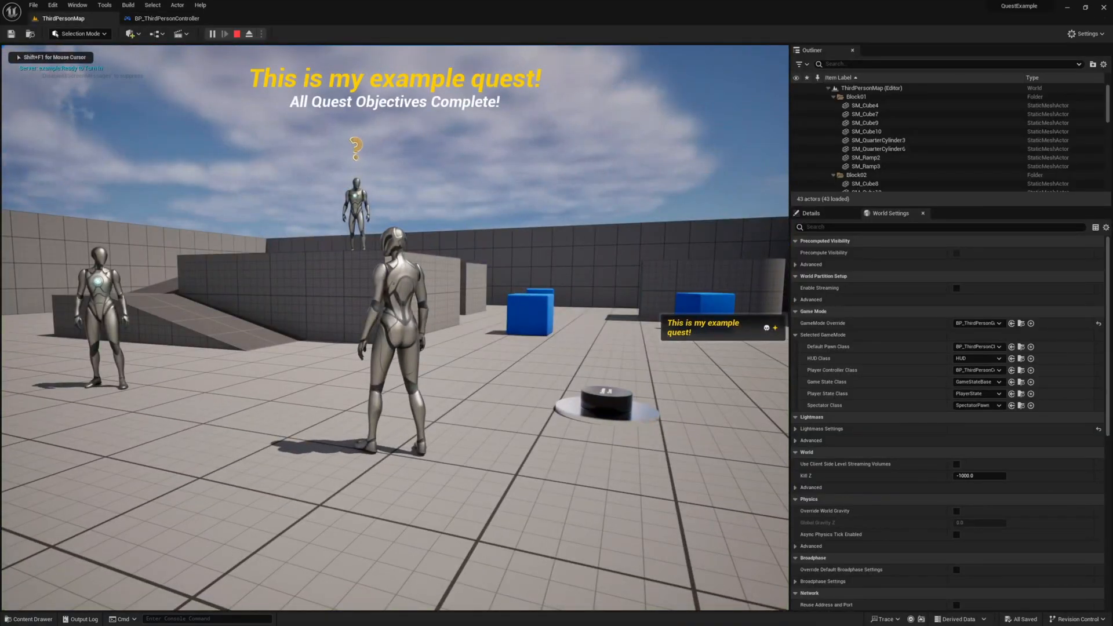
left_click(167, 18)
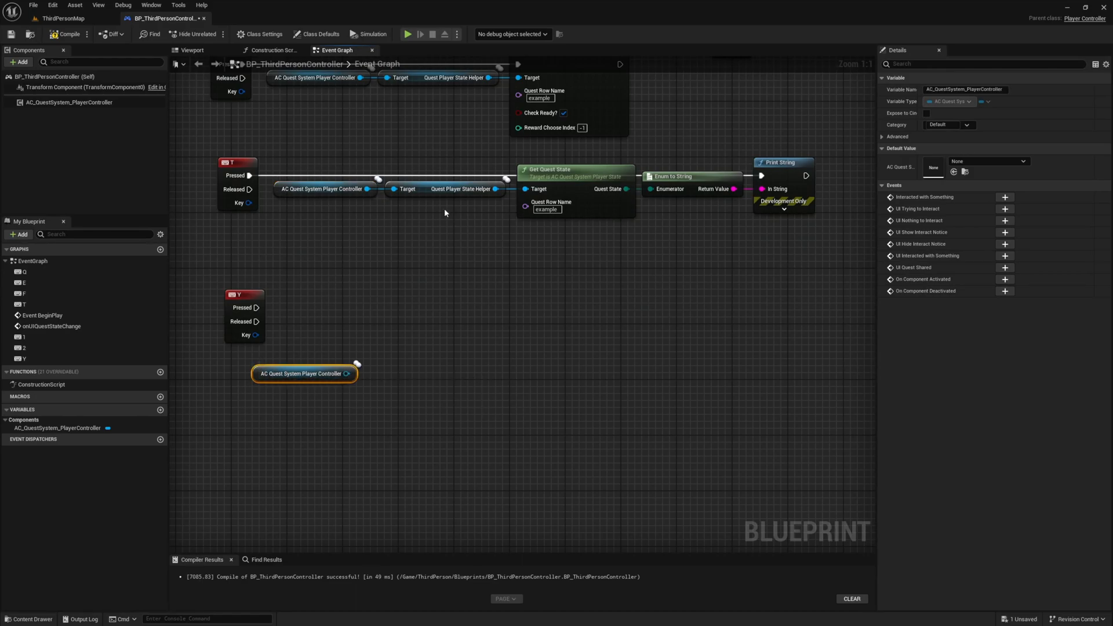
Play-test the Y key opening the example quest window and accept the quest
left_click(303, 375)
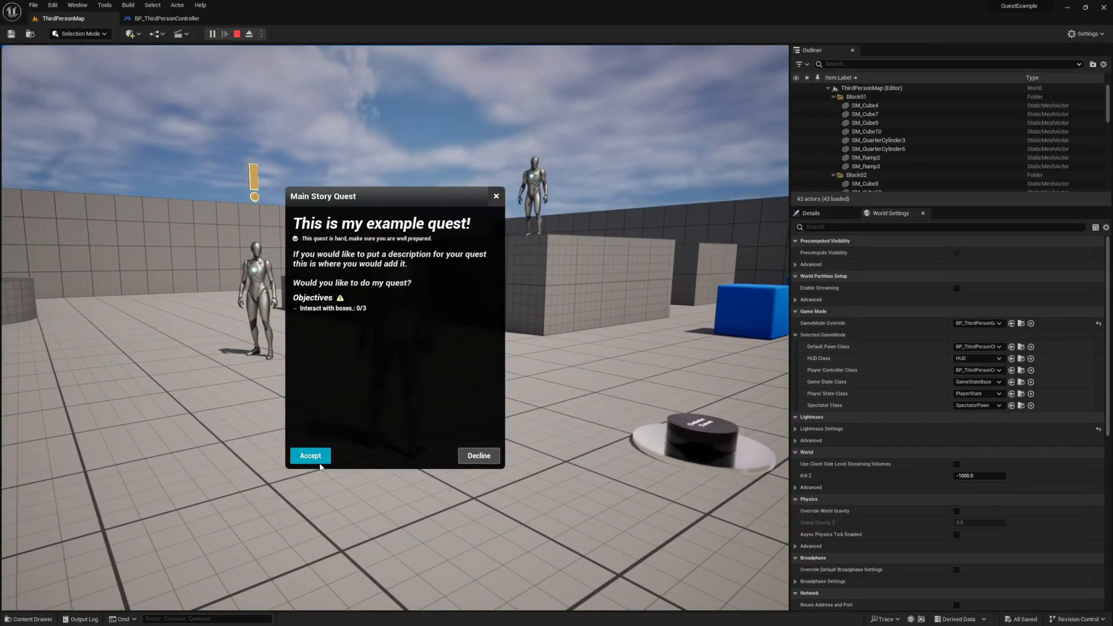
left_click(309, 455)
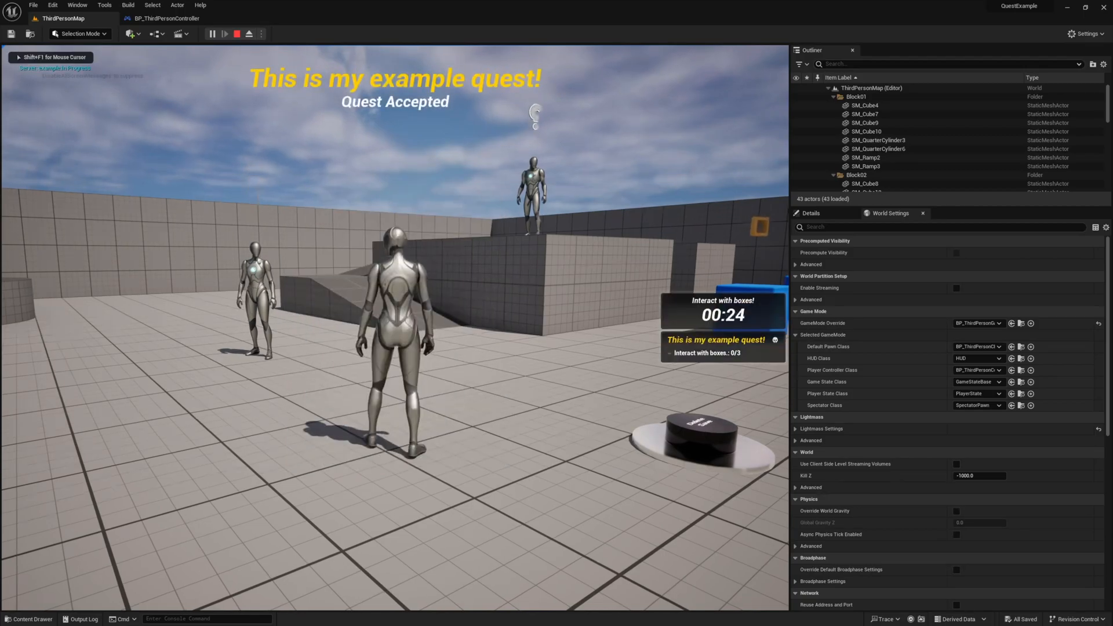
left_click(166, 17)
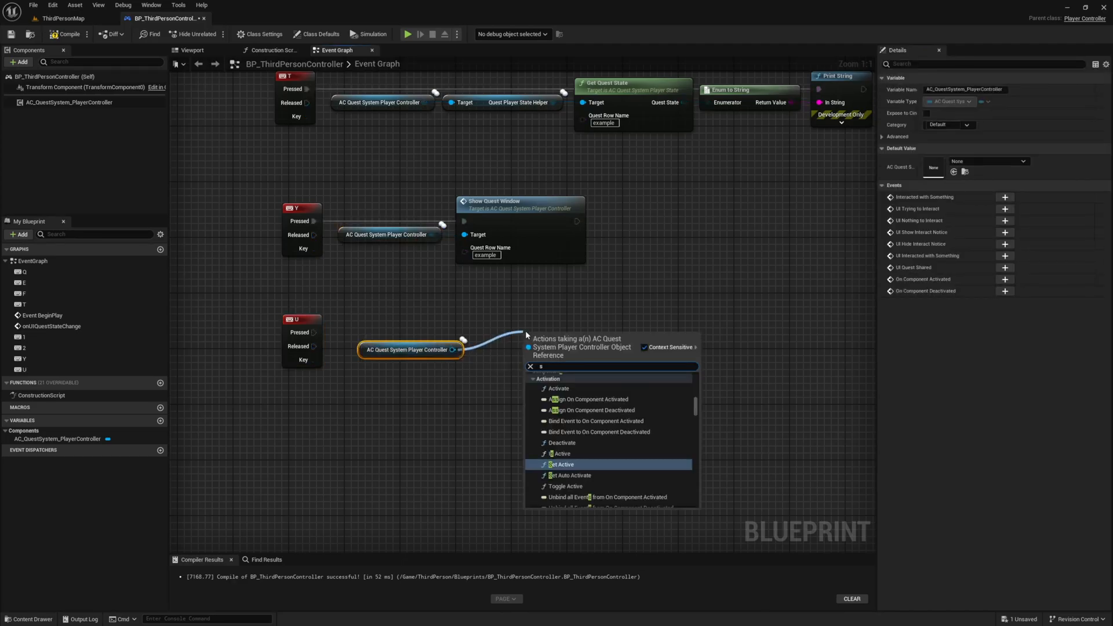
Add Show Alert with 'Hello, Timmy!' for 3 seconds on U and confirm it in play
left_click(561, 464)
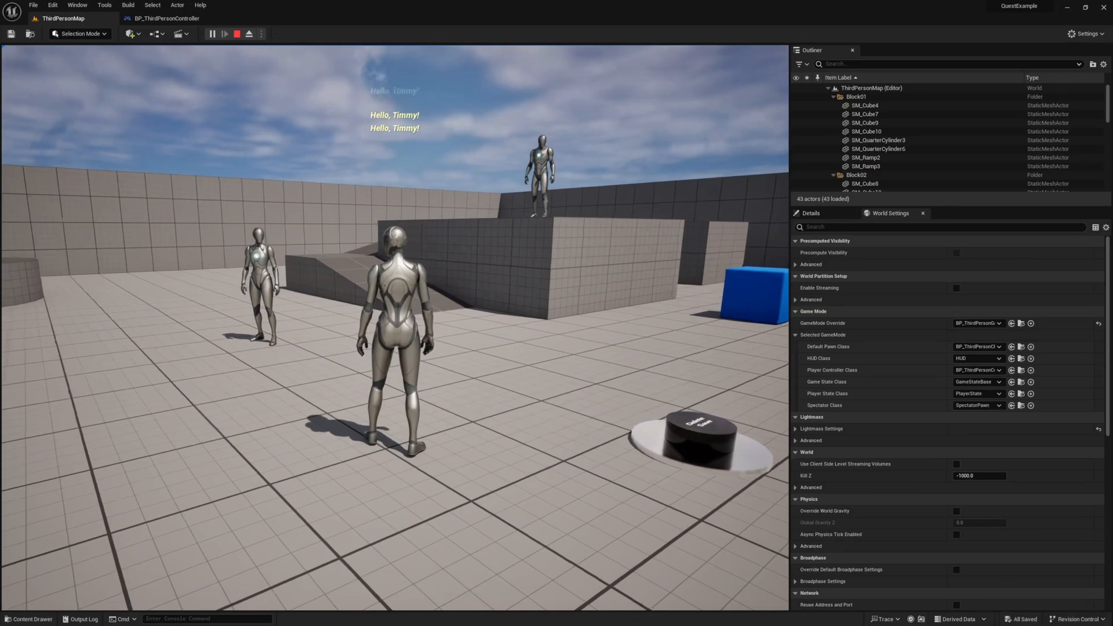
left_click(250, 33)
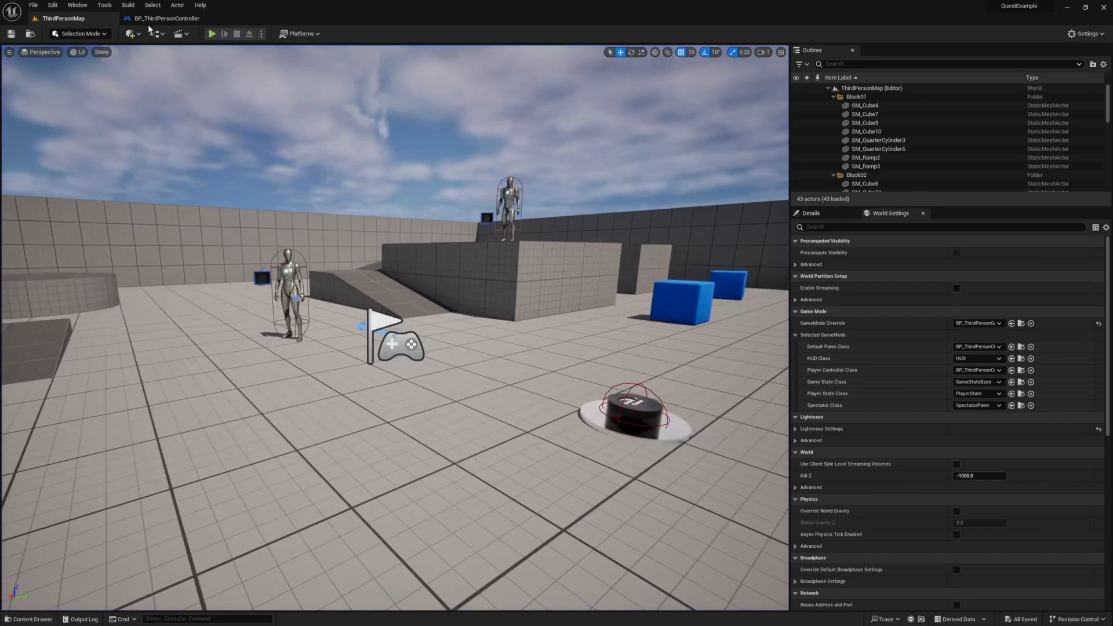
left_click(167, 18)
type("getquestd")
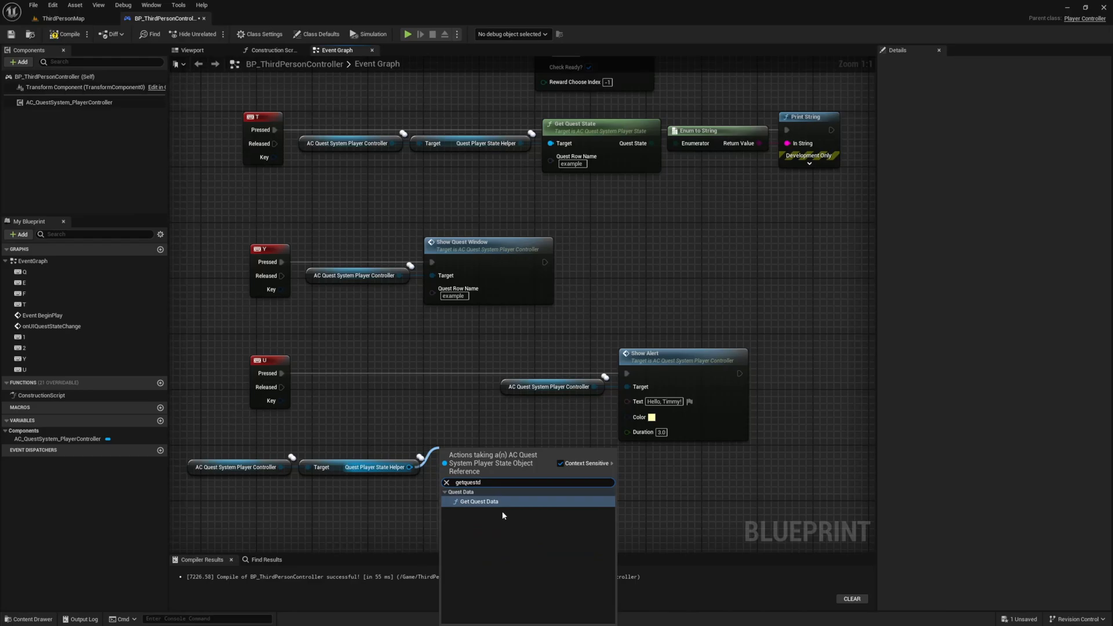
Feed the example quest's title from Get Quest Data into the U alert and play-test it
left_click(479, 501)
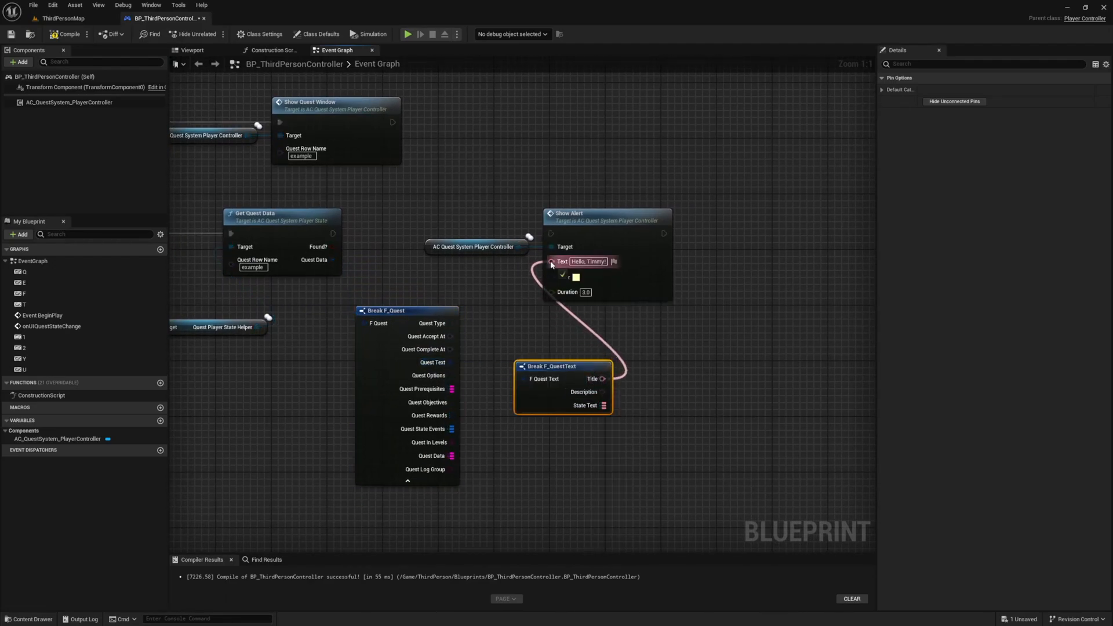
left_click(62, 18)
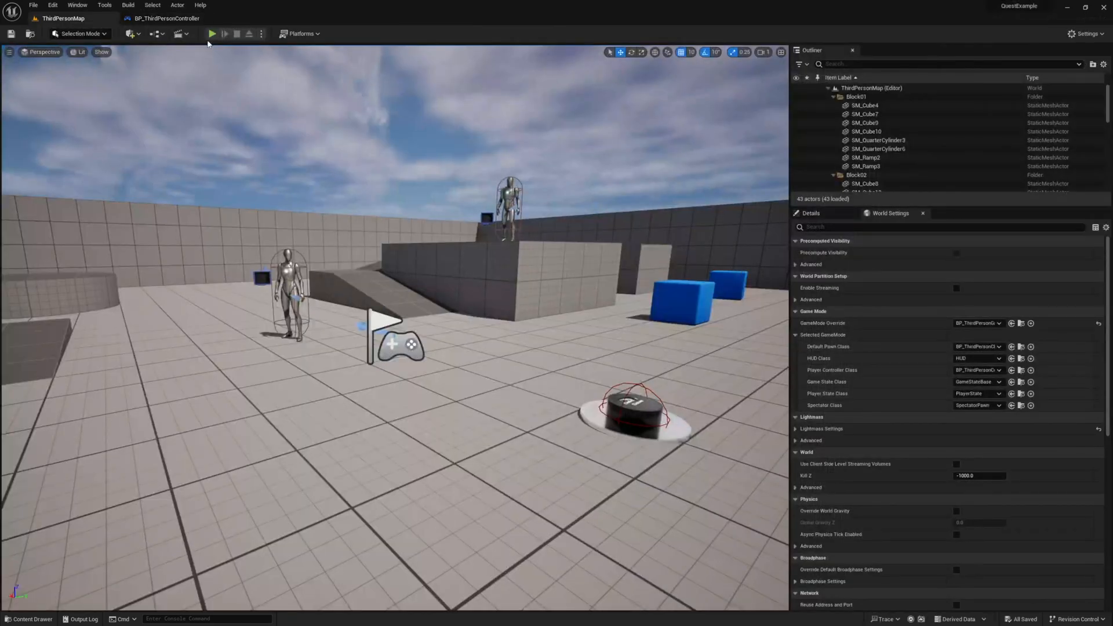
left_click(211, 33)
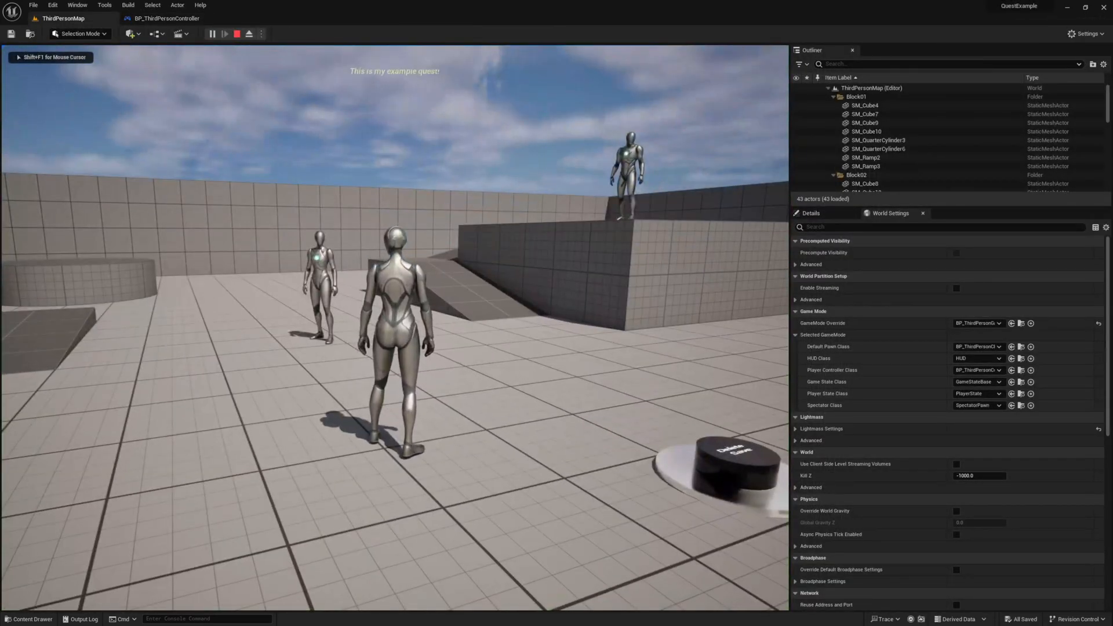
left_click(166, 17)
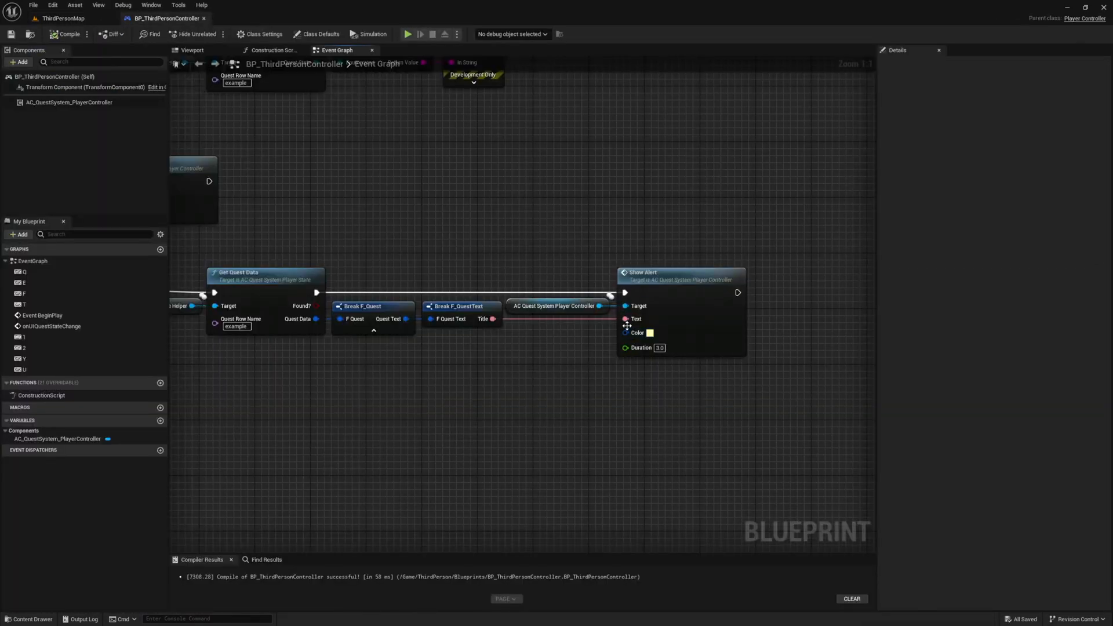
Format the alert text as title plus current quest state and confirm 'In Progress' in play
left_click_drag(625, 320, 546, 369)
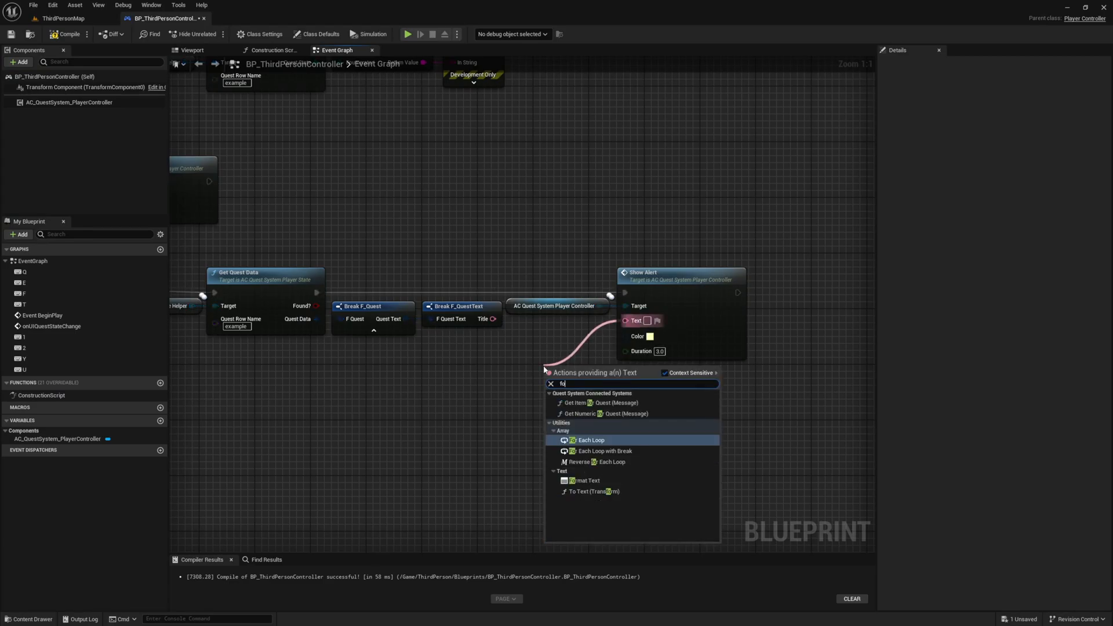
left_click(584, 479)
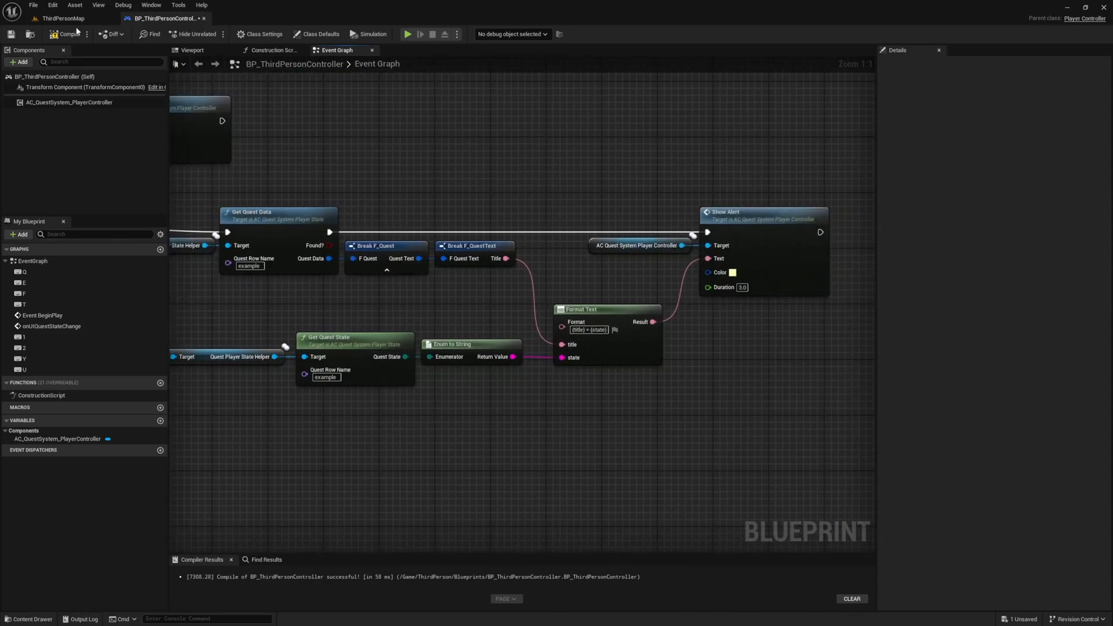
left_click(63, 17)
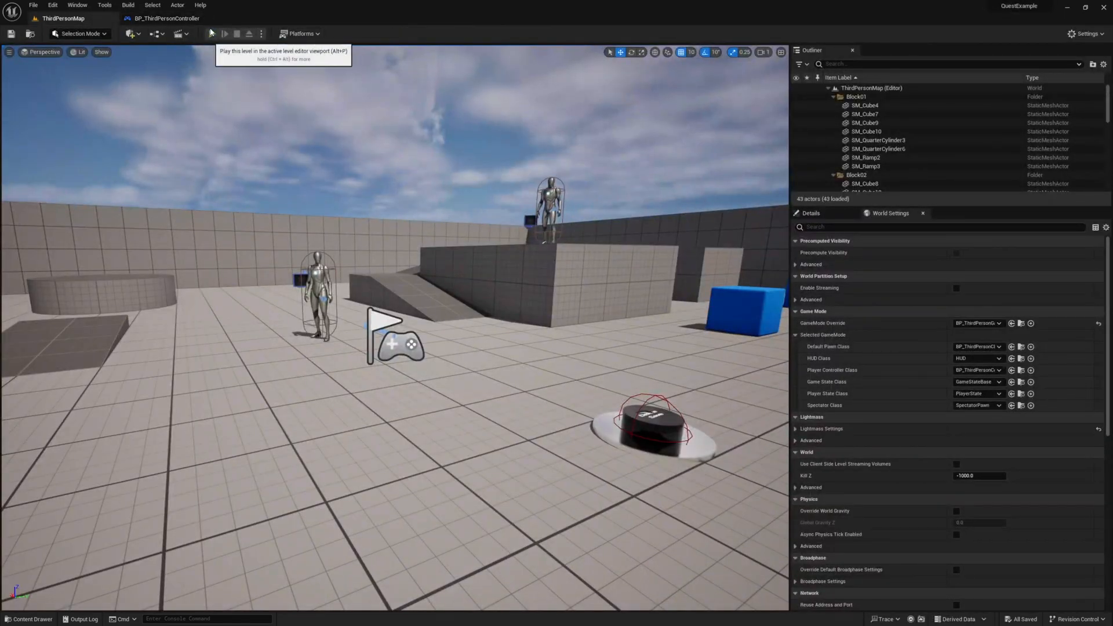
left_click(224, 33)
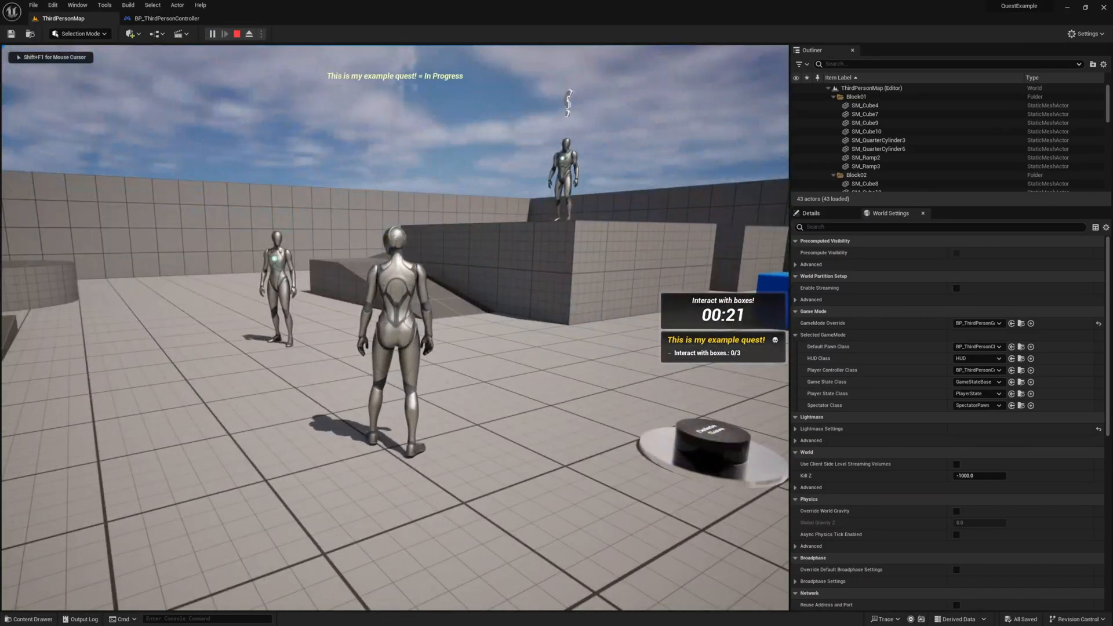